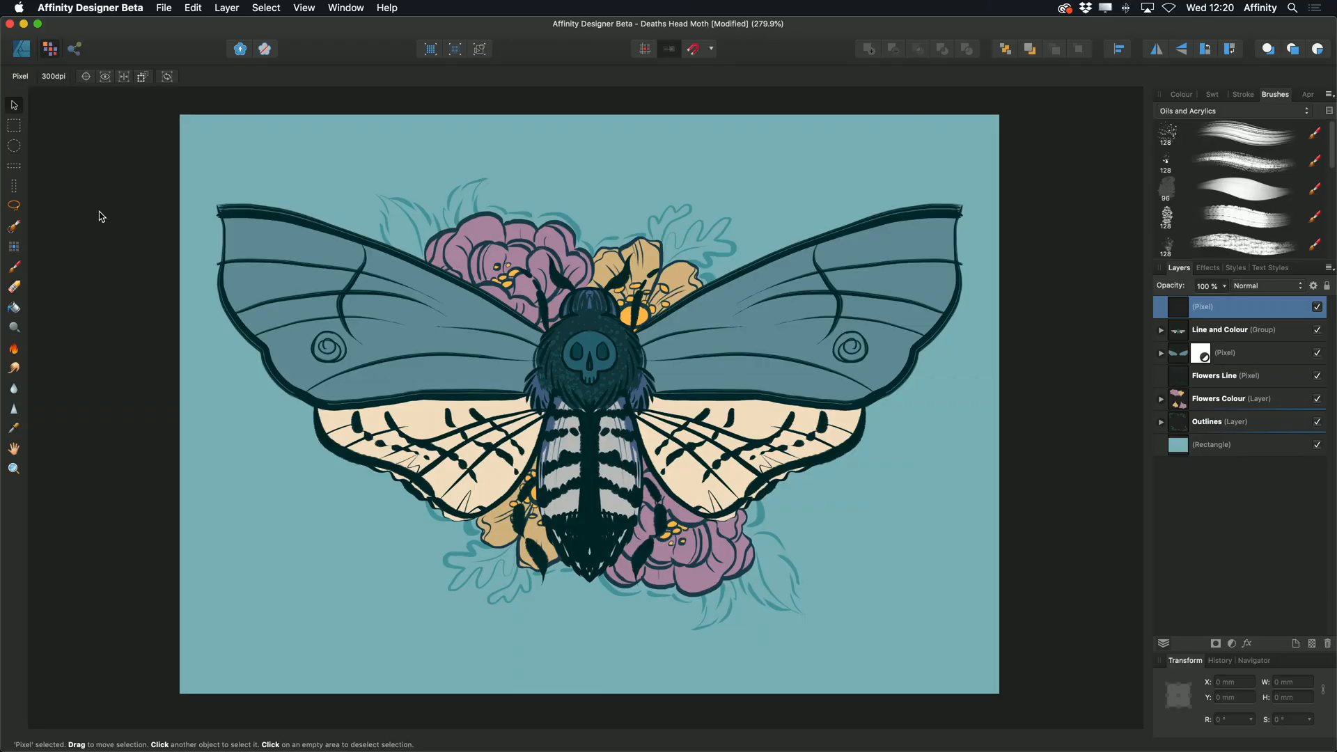
# - Switch to the Paint Brush Tool to work with pixel brushes
pyautogui.click(14, 226)
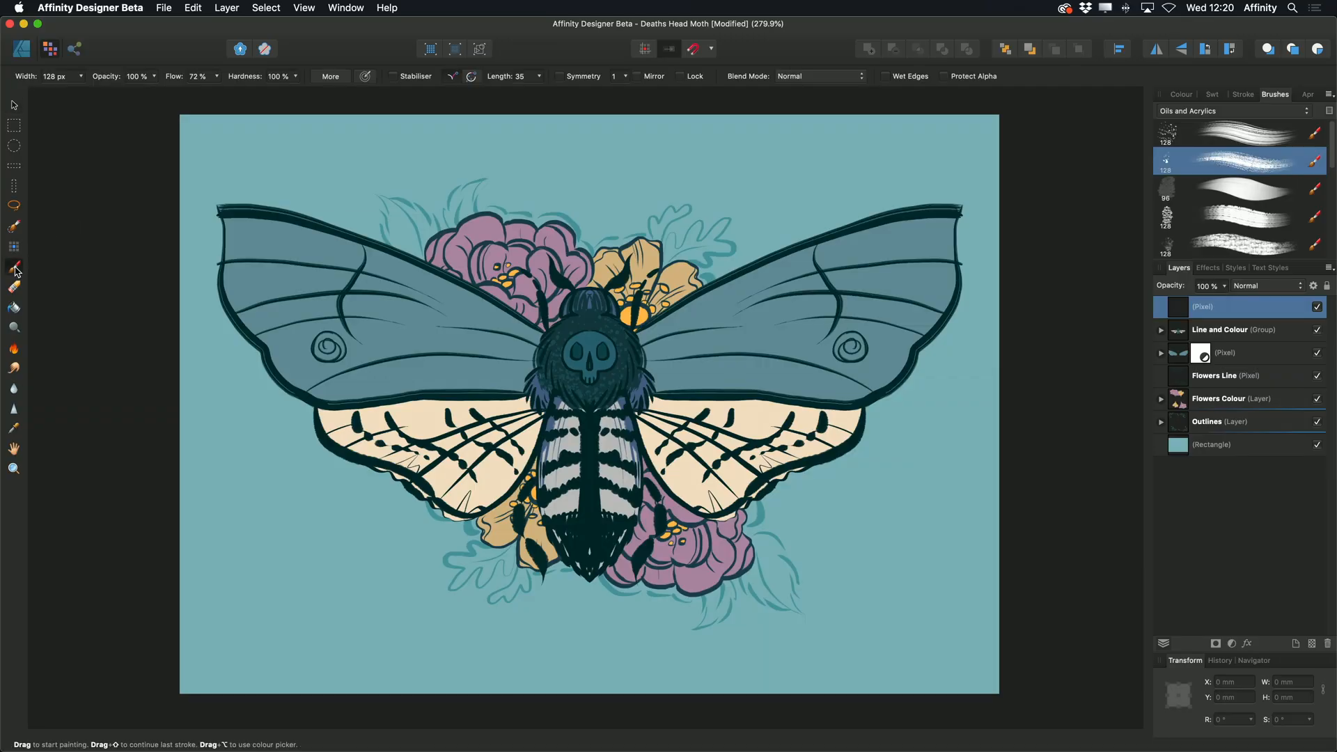
pyautogui.moveTo(116, 86)
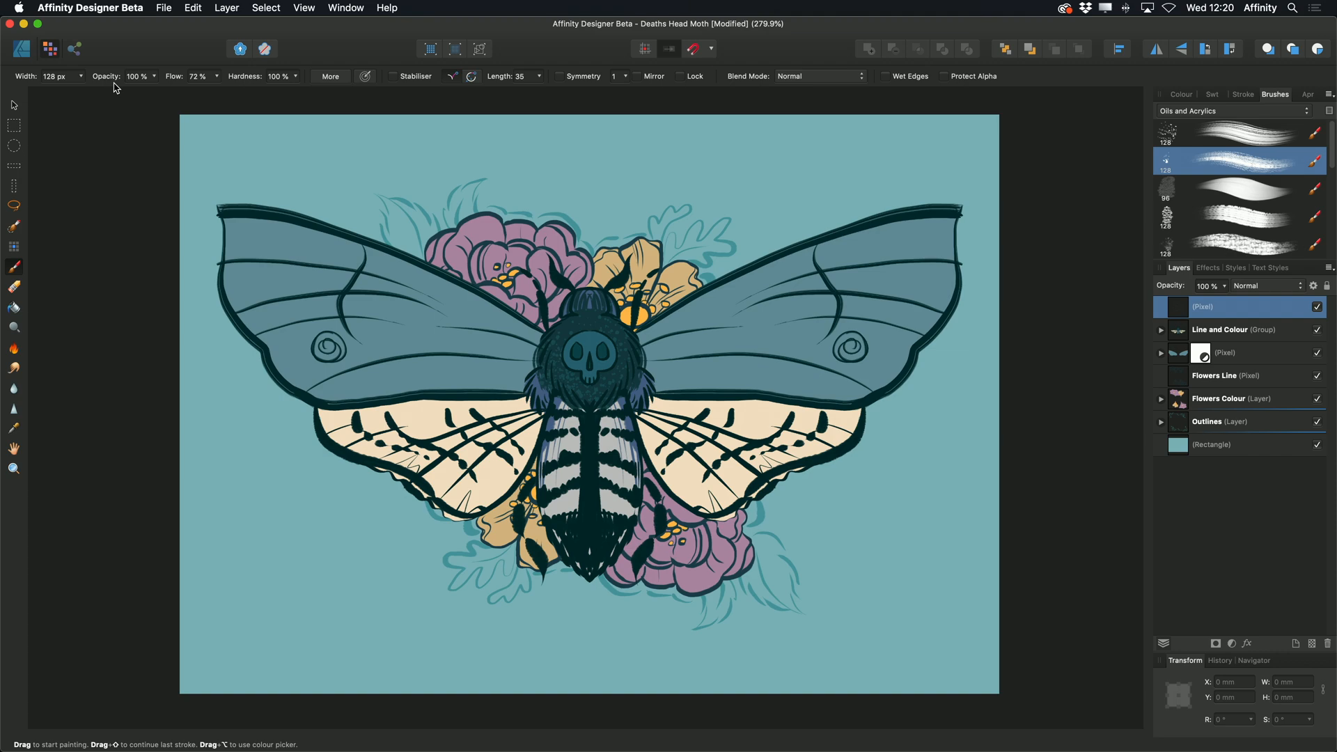
pyautogui.moveTo(1181, 173)
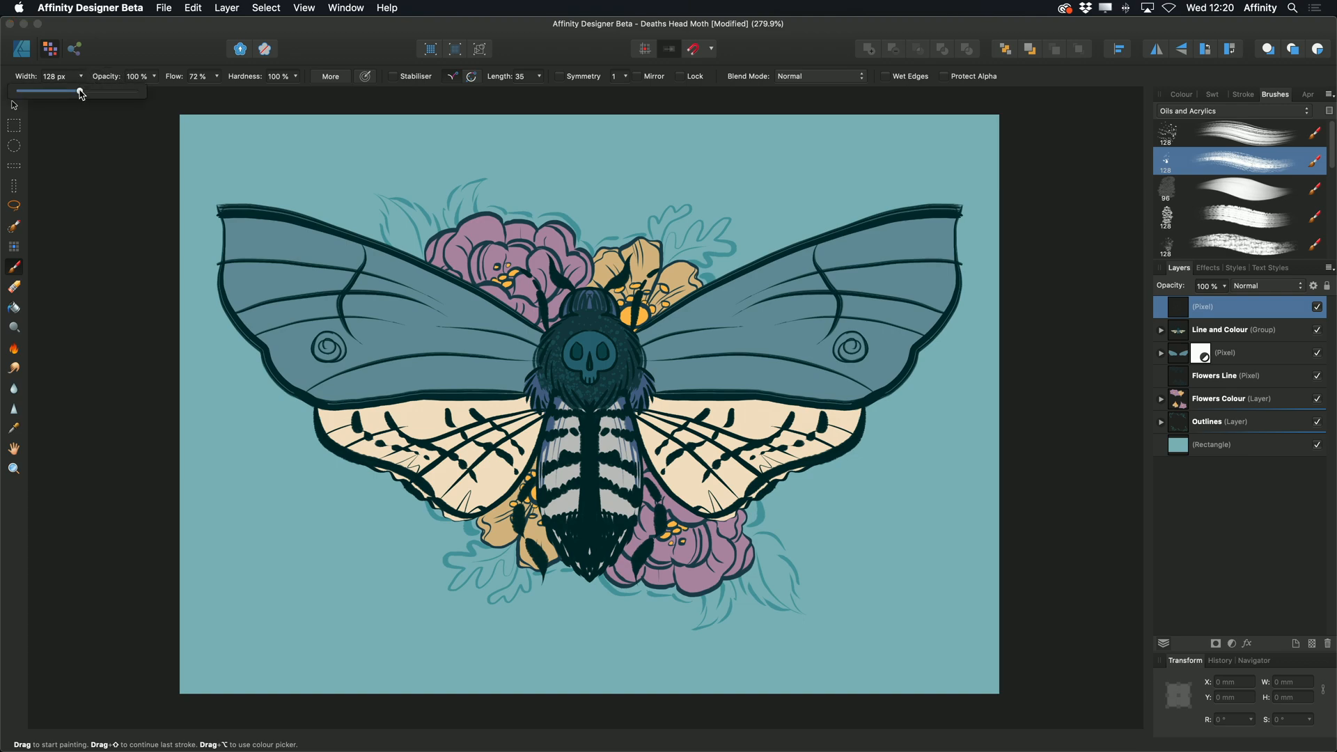
# - Vary the brush width between about 210, 65 and 160 px while stroking the left forewing
pyautogui.moveTo(48, 89); pyautogui.dragTo(88, 89)
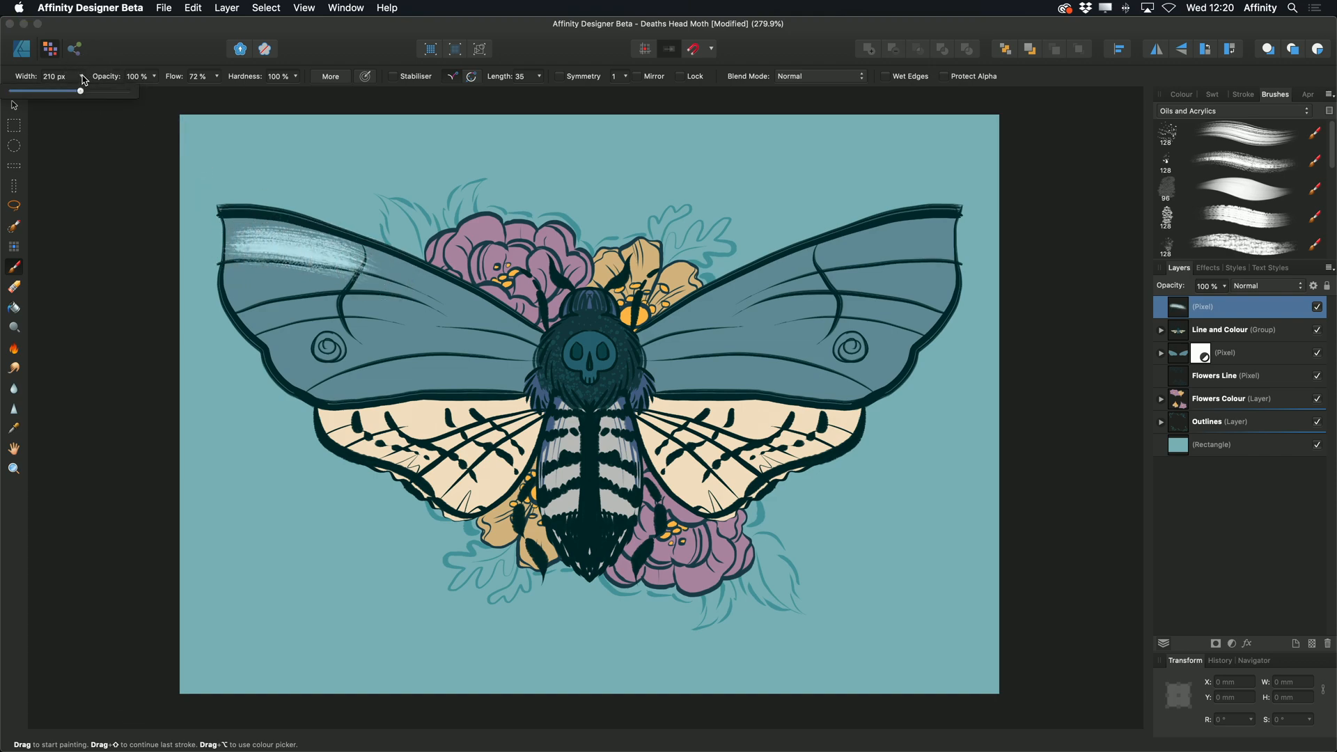
pyautogui.moveTo(79, 91); pyautogui.dragTo(39, 90)
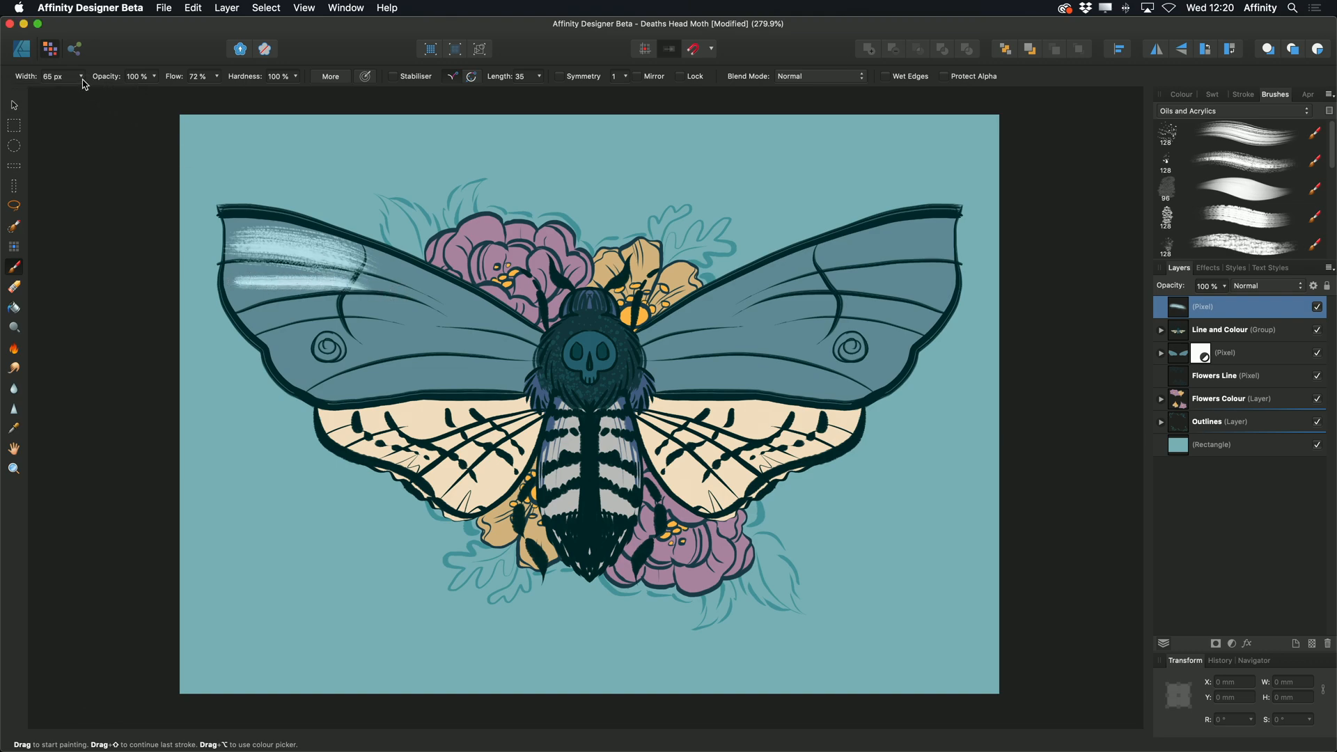
pyautogui.moveTo(56, 90); pyautogui.dragTo(92, 89)
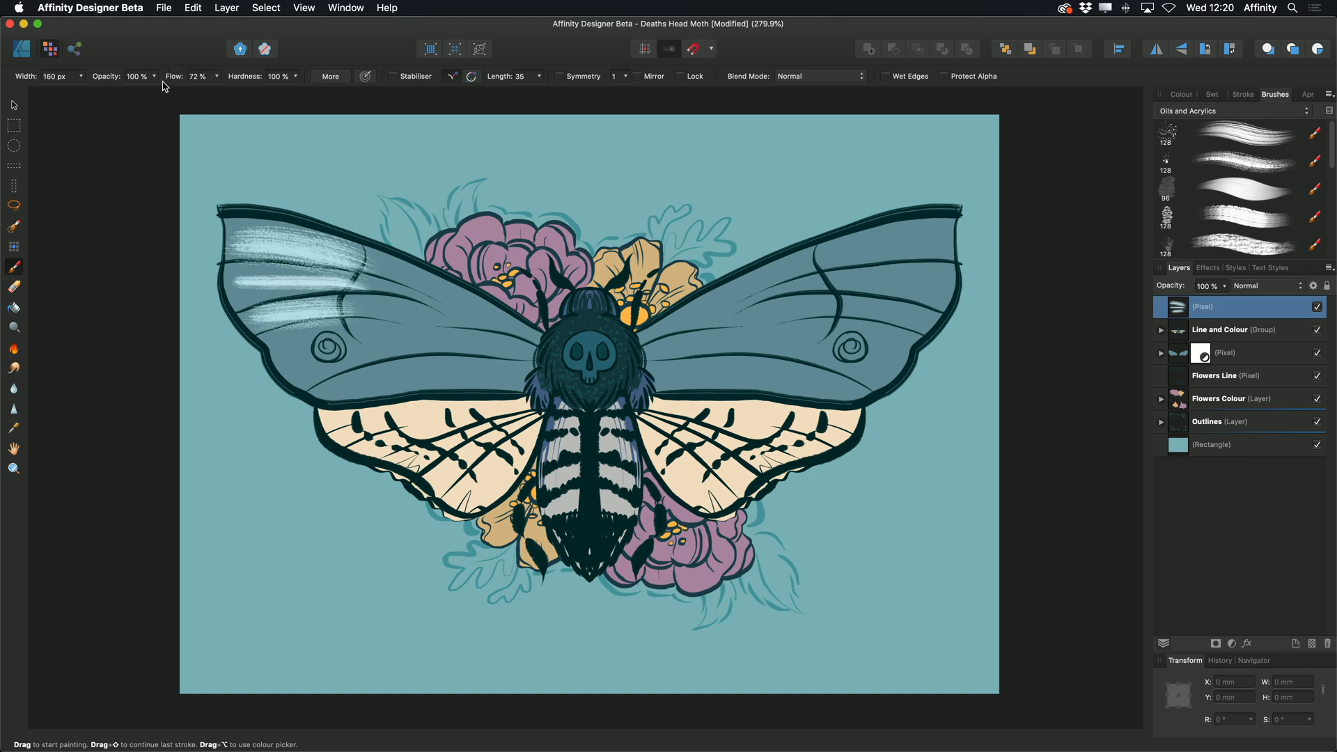
pyautogui.moveTo(156, 88)
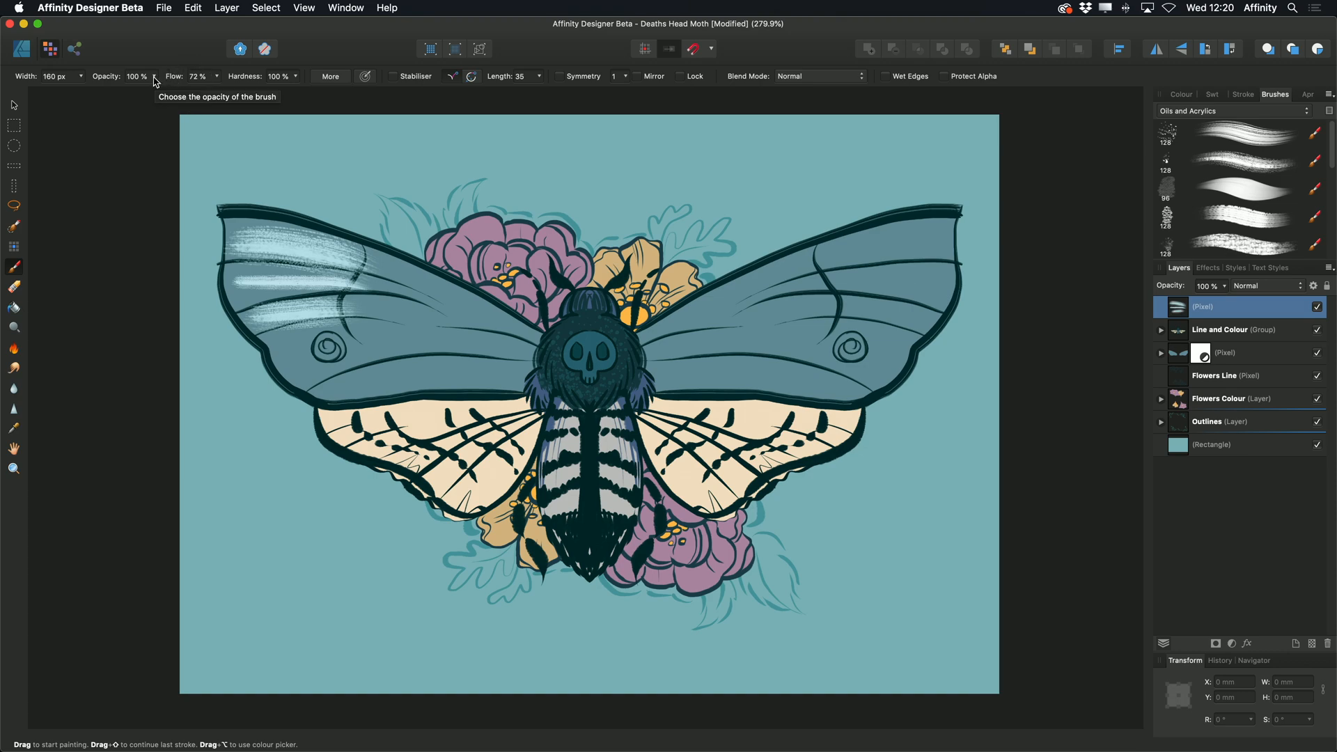
# - Paint at about 41% opacity, then restore full opacity and raise flow to 100% for the right wing
pyautogui.moveTo(153, 92); pyautogui.dragTo(97, 92)
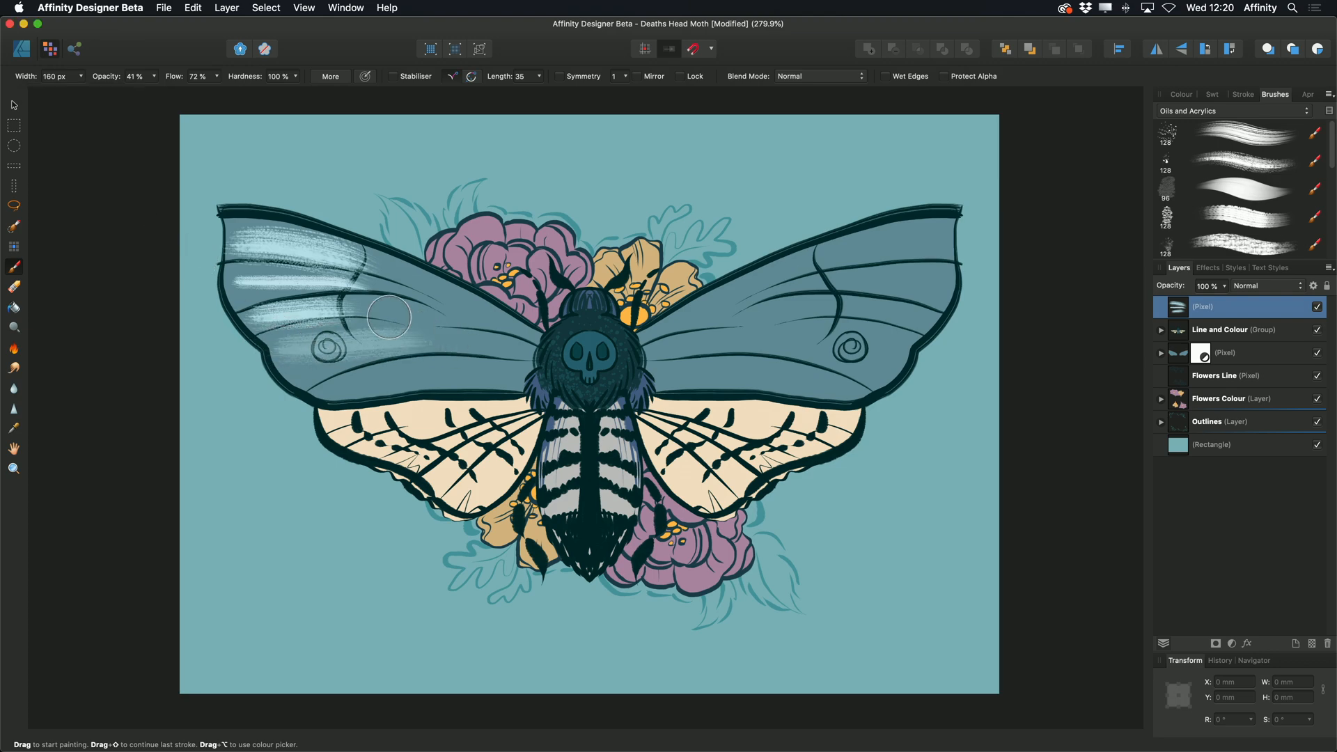
pyautogui.moveTo(153, 89); pyautogui.dragTo(158, 89)
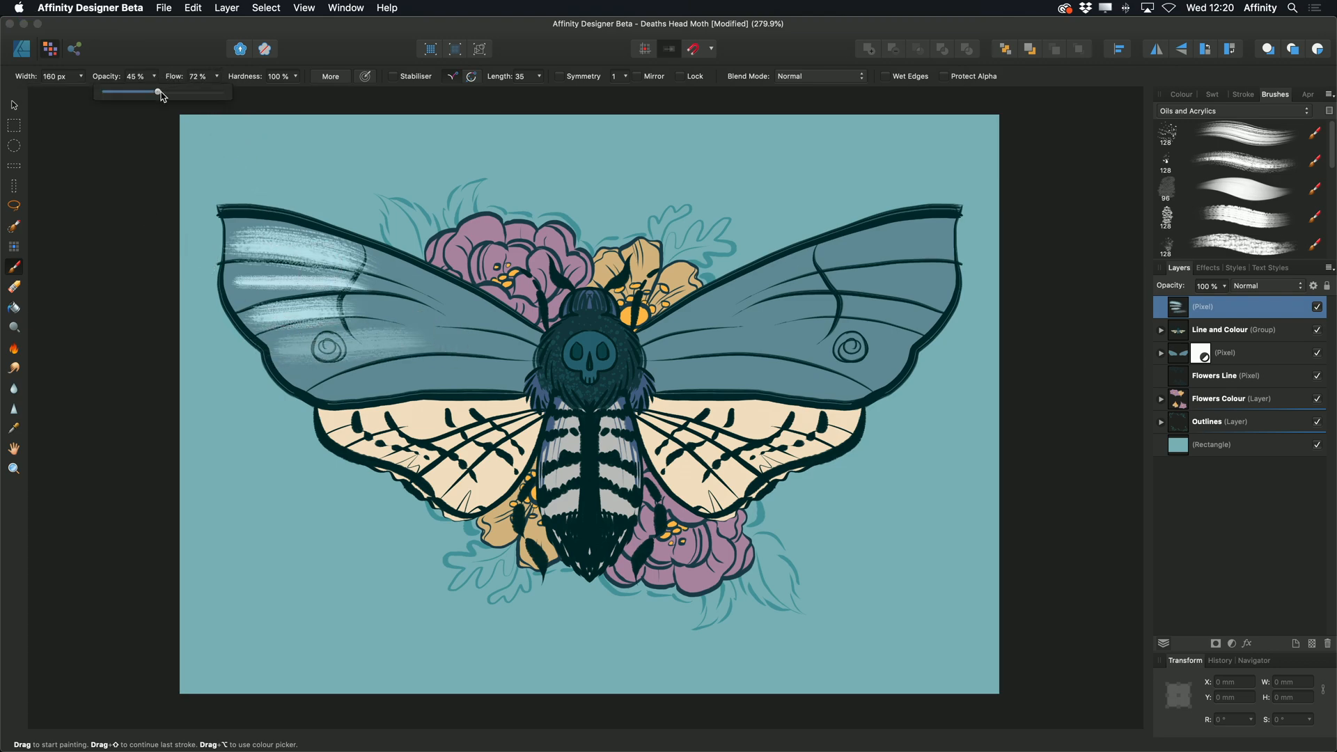
pyautogui.moveTo(158, 92); pyautogui.dragTo(220, 92)
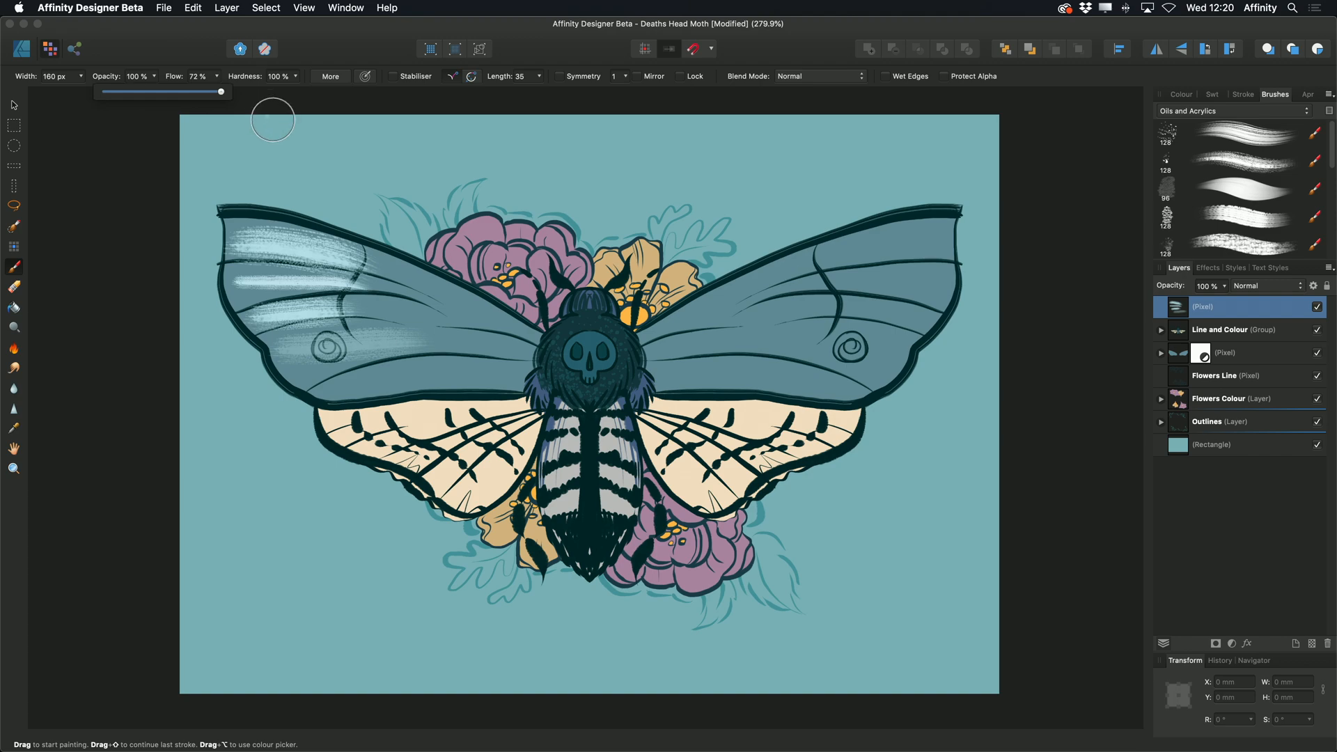
pyautogui.moveTo(212, 59)
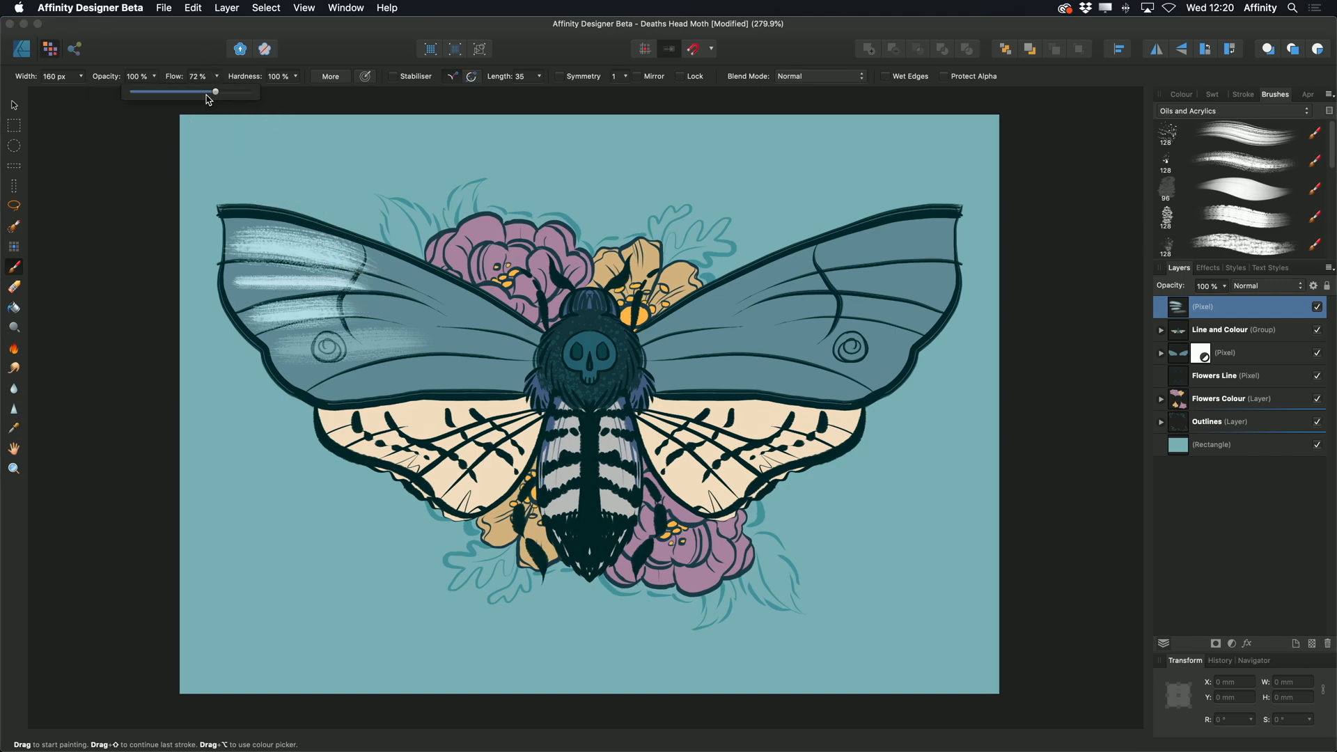
pyautogui.moveTo(215, 92); pyautogui.dragTo(149, 92)
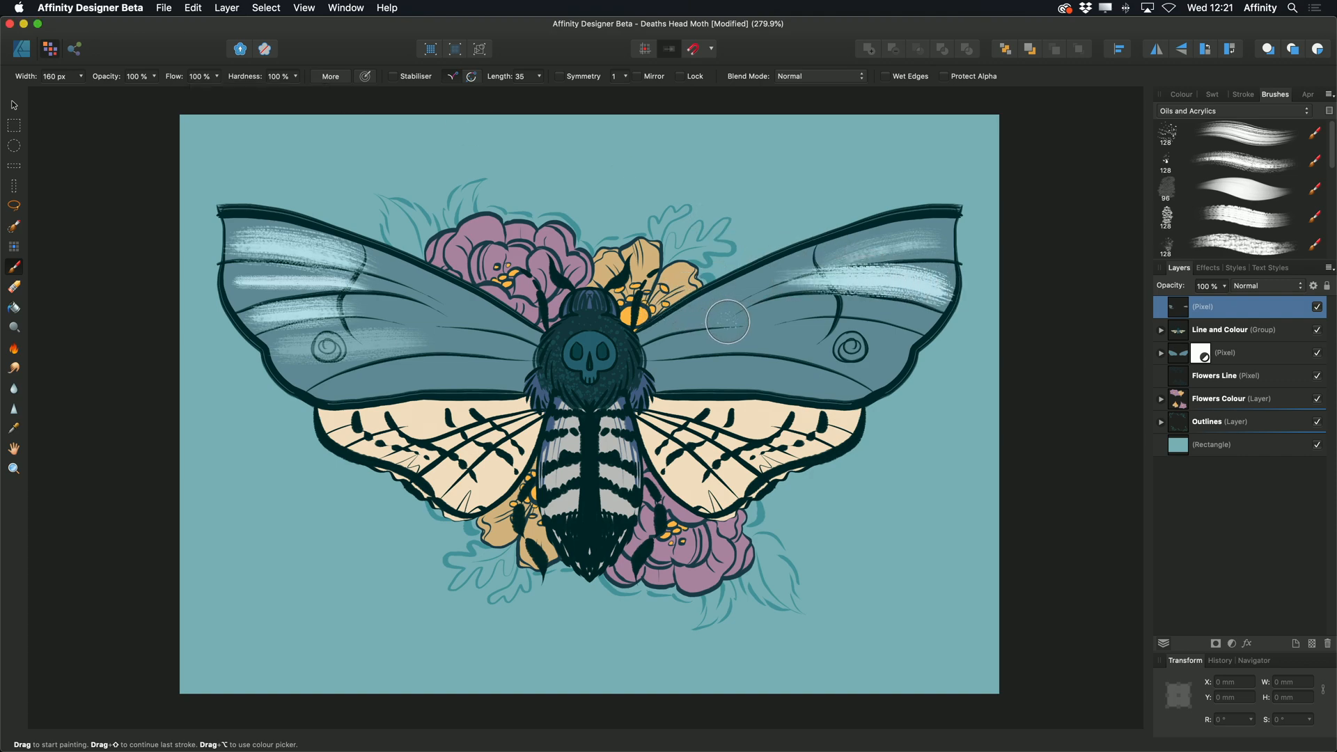
pyautogui.moveTo(295, 95)
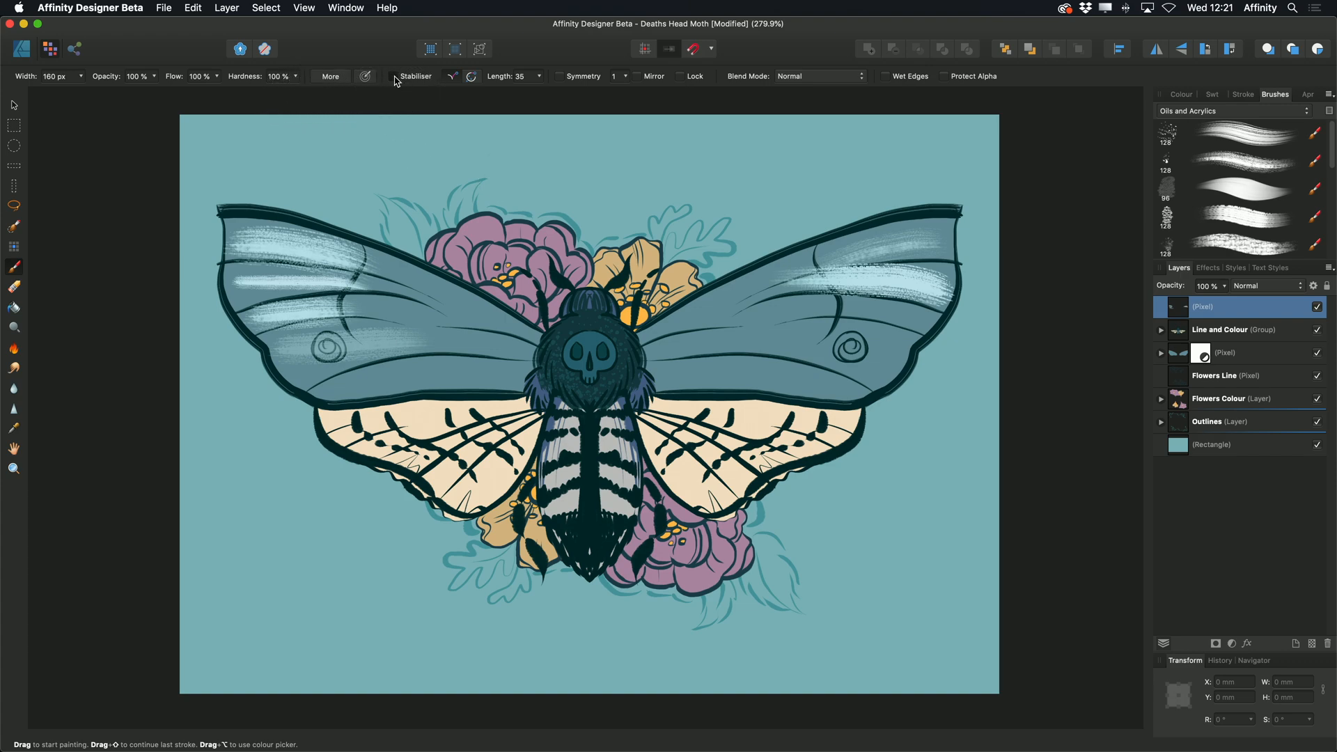
# - Enable the Stabiliser and leave the brush blend mode unchanged after reviewing the list
pyautogui.click(393, 77)
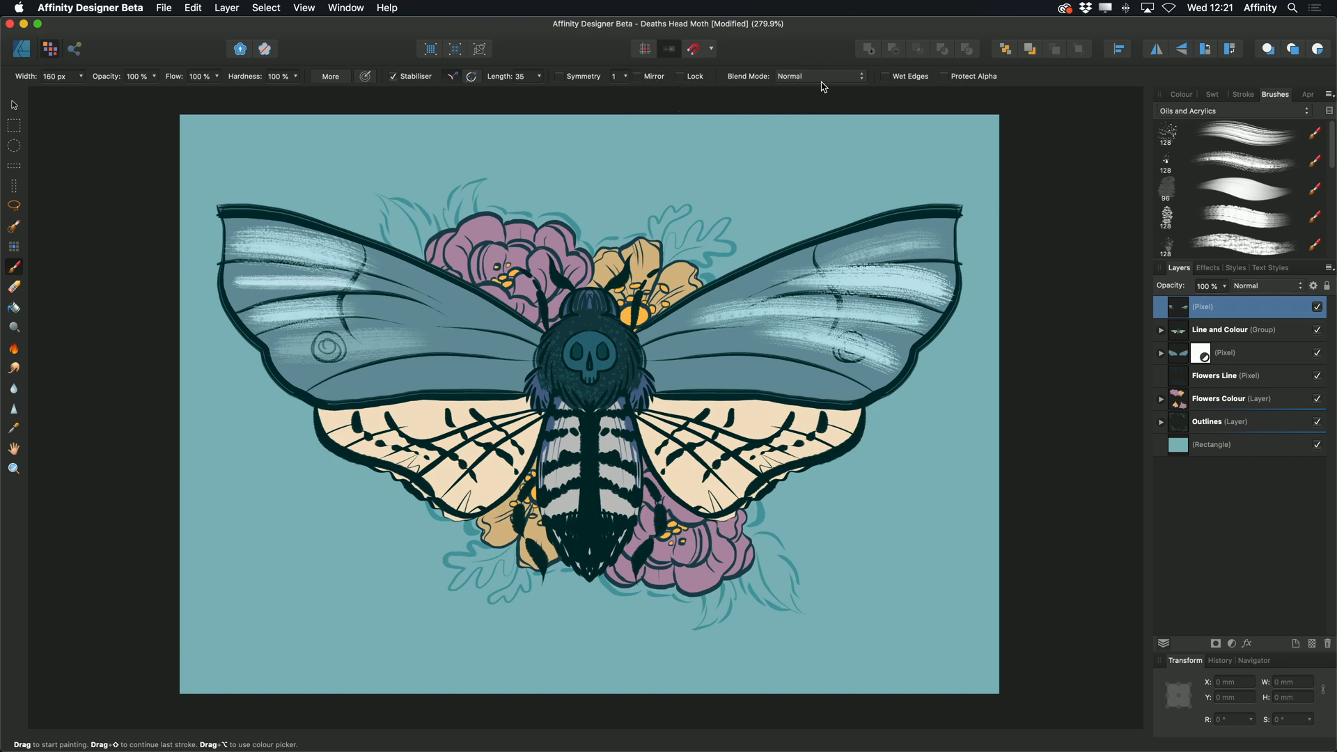
pyautogui.click(820, 75)
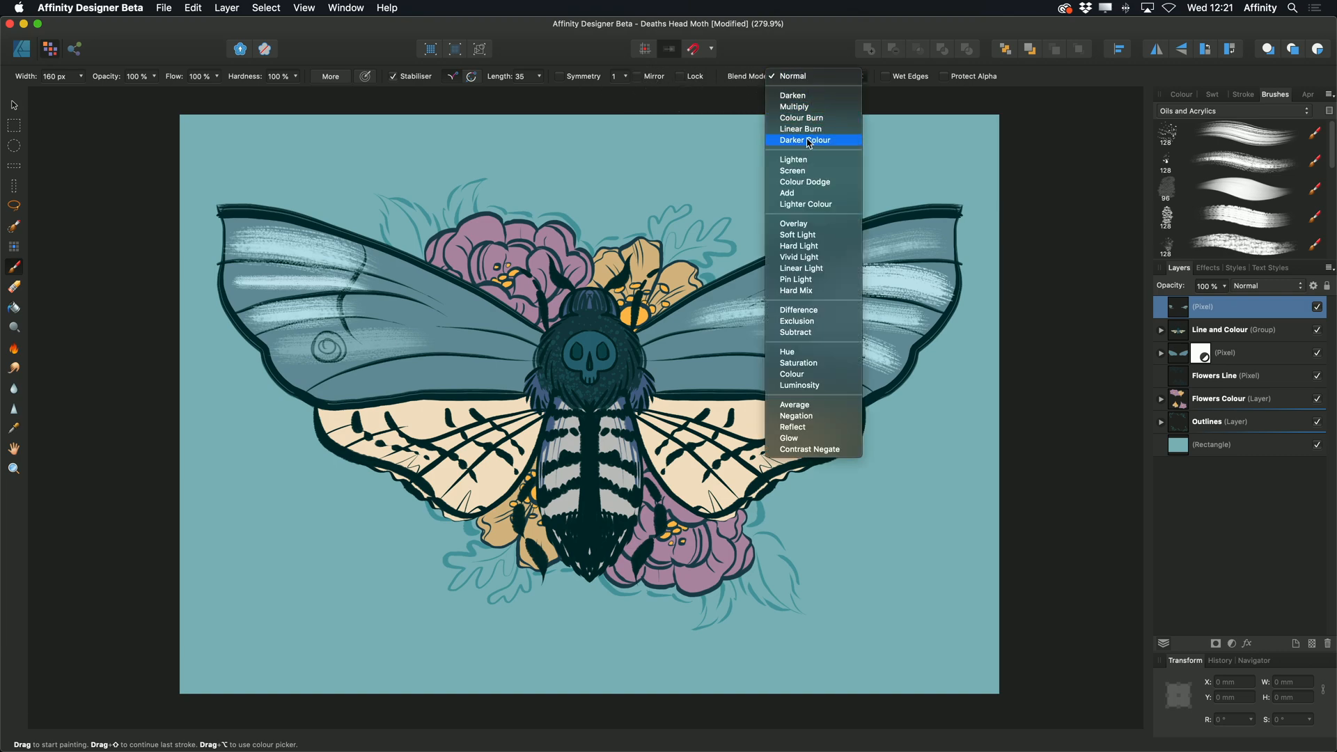
pyautogui.moveTo(888, 106)
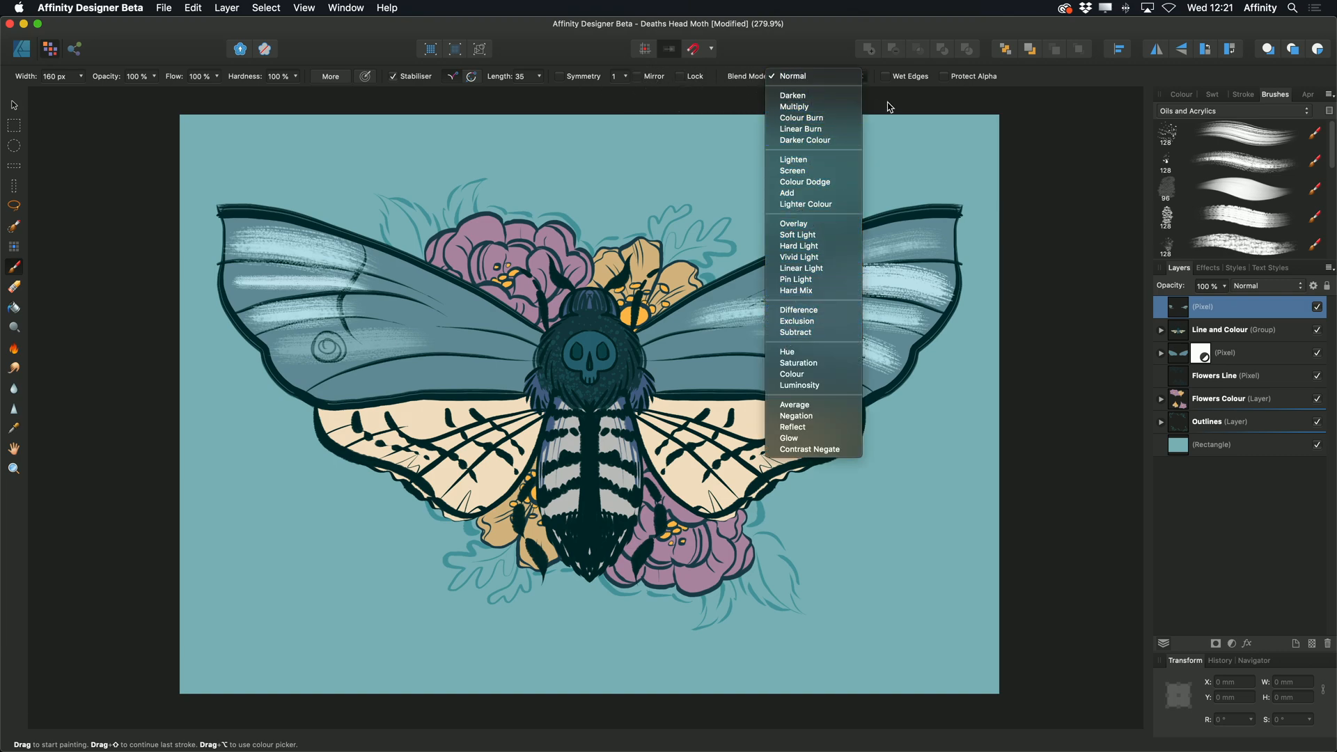
pyautogui.click(792, 76)
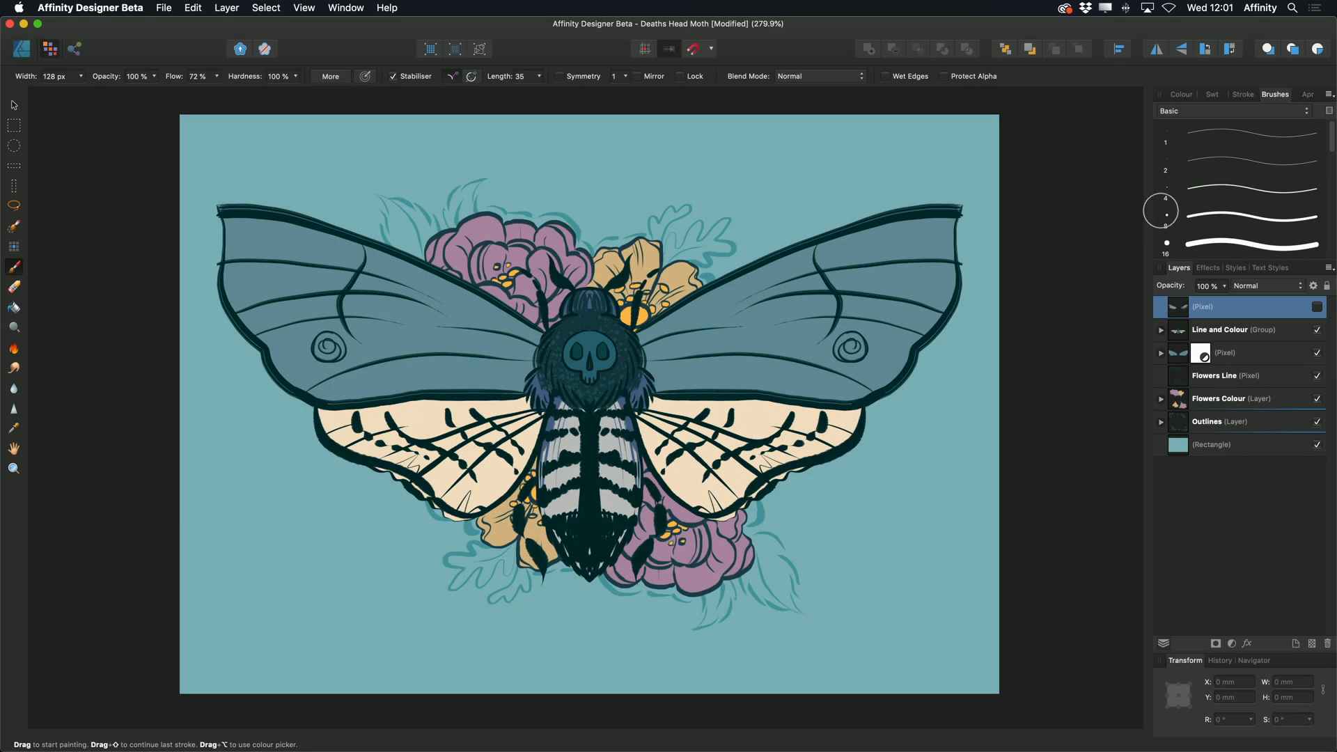
# - Bring the third Basic round brush into the Brush editing dialog
pyautogui.rightClick(1237, 184)
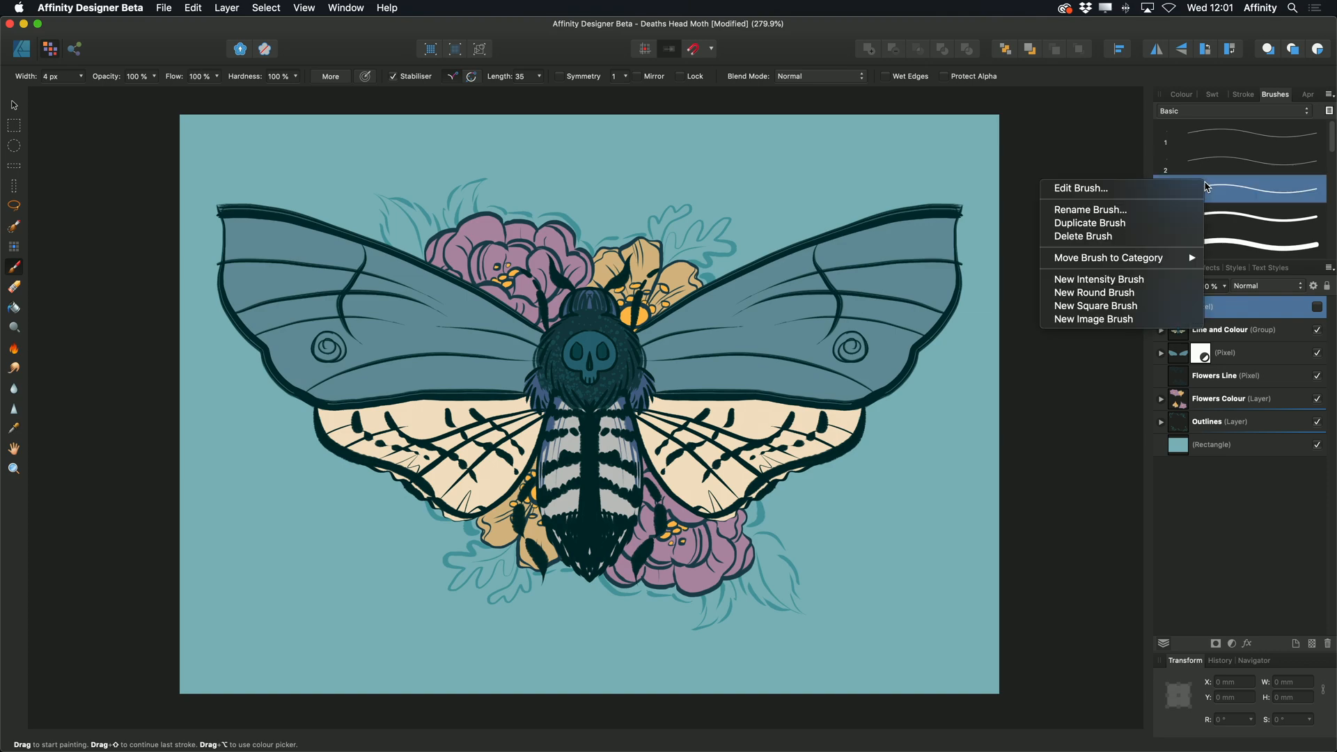
pyautogui.click(1239, 188)
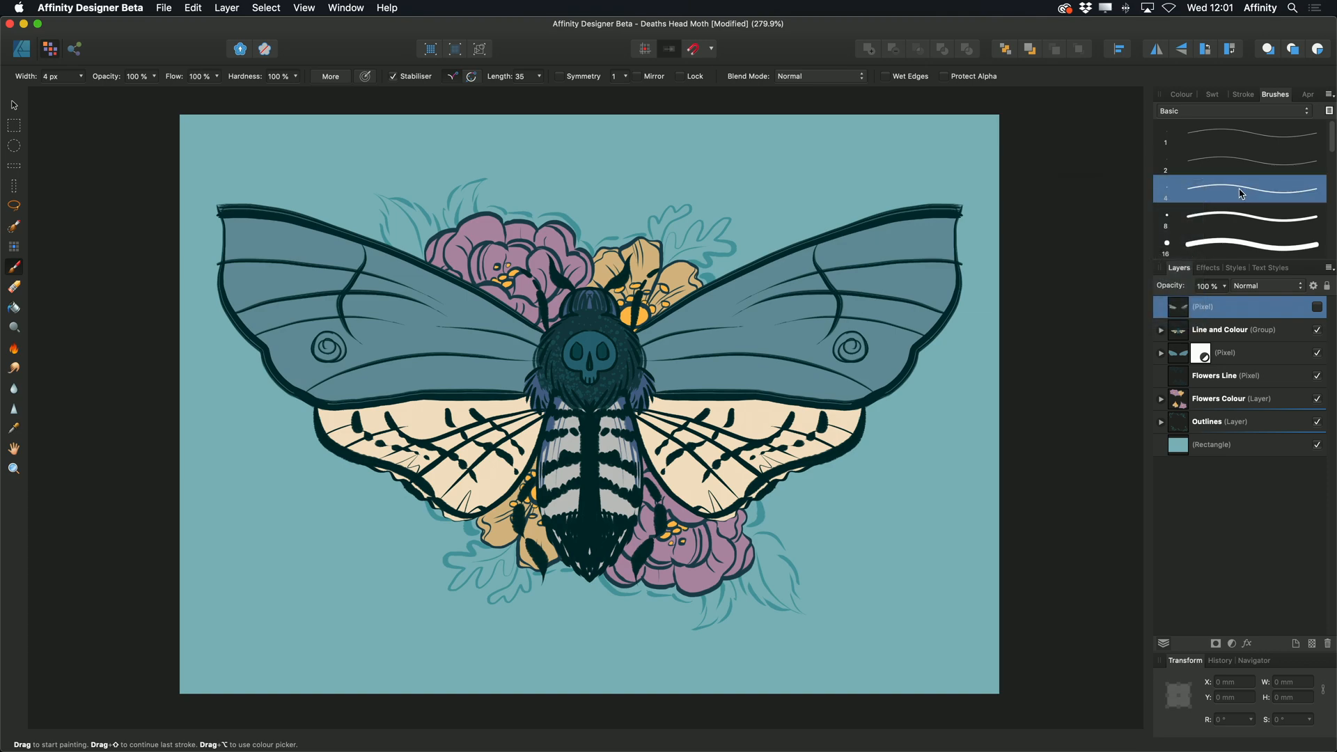
pyautogui.doubleClick(1240, 189)
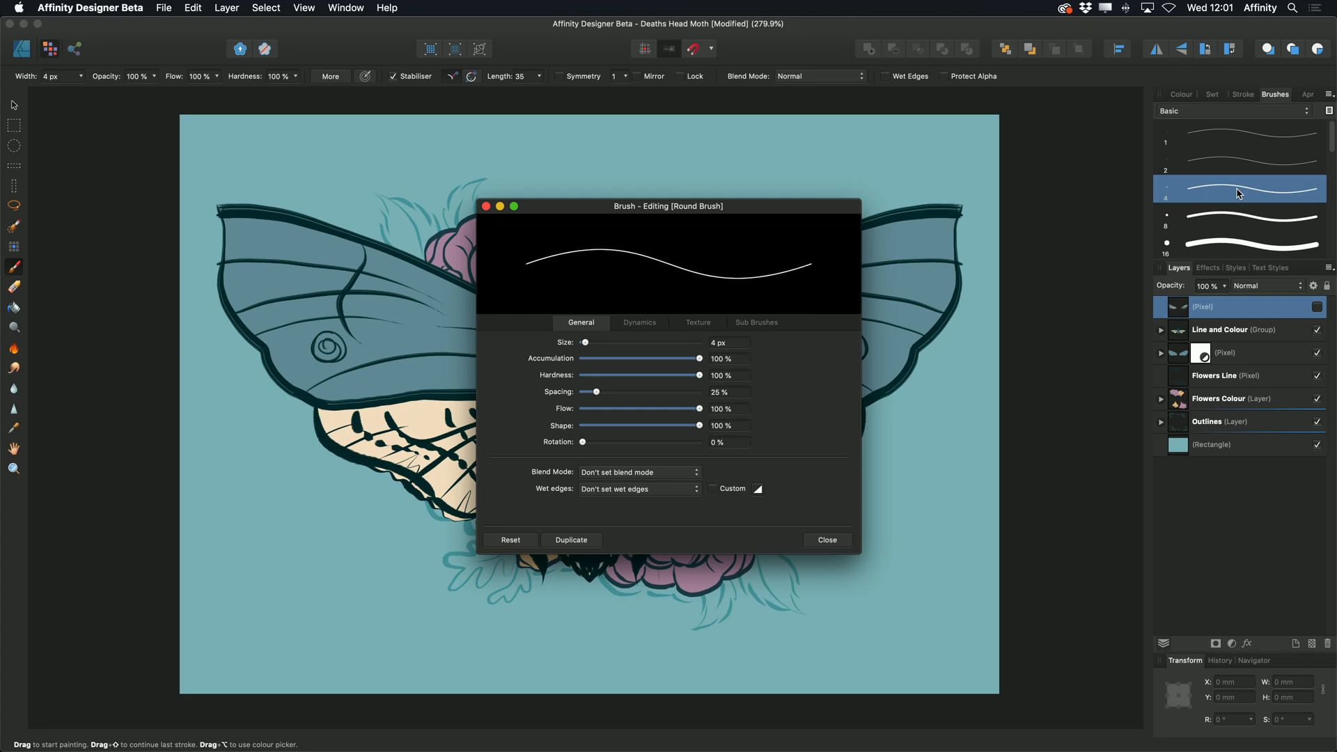
pyautogui.moveTo(792, 332)
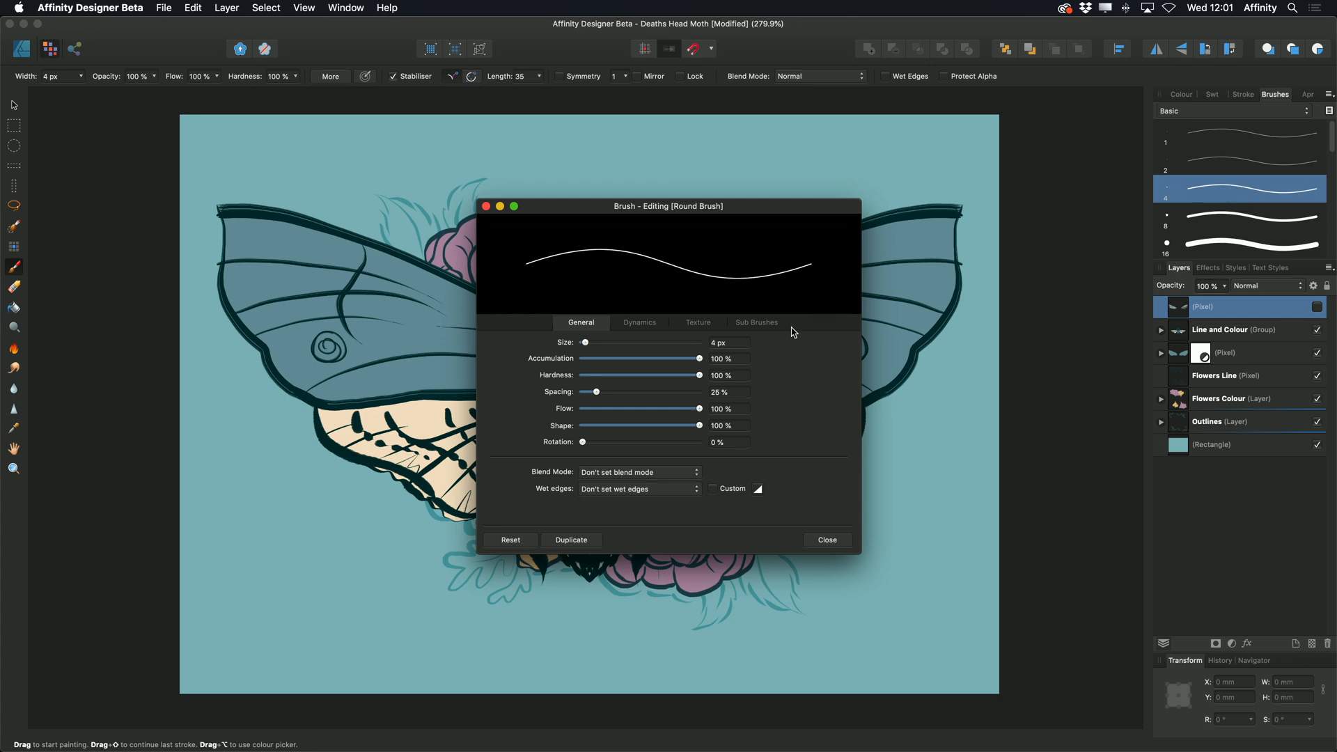
pyautogui.moveTo(585, 343)
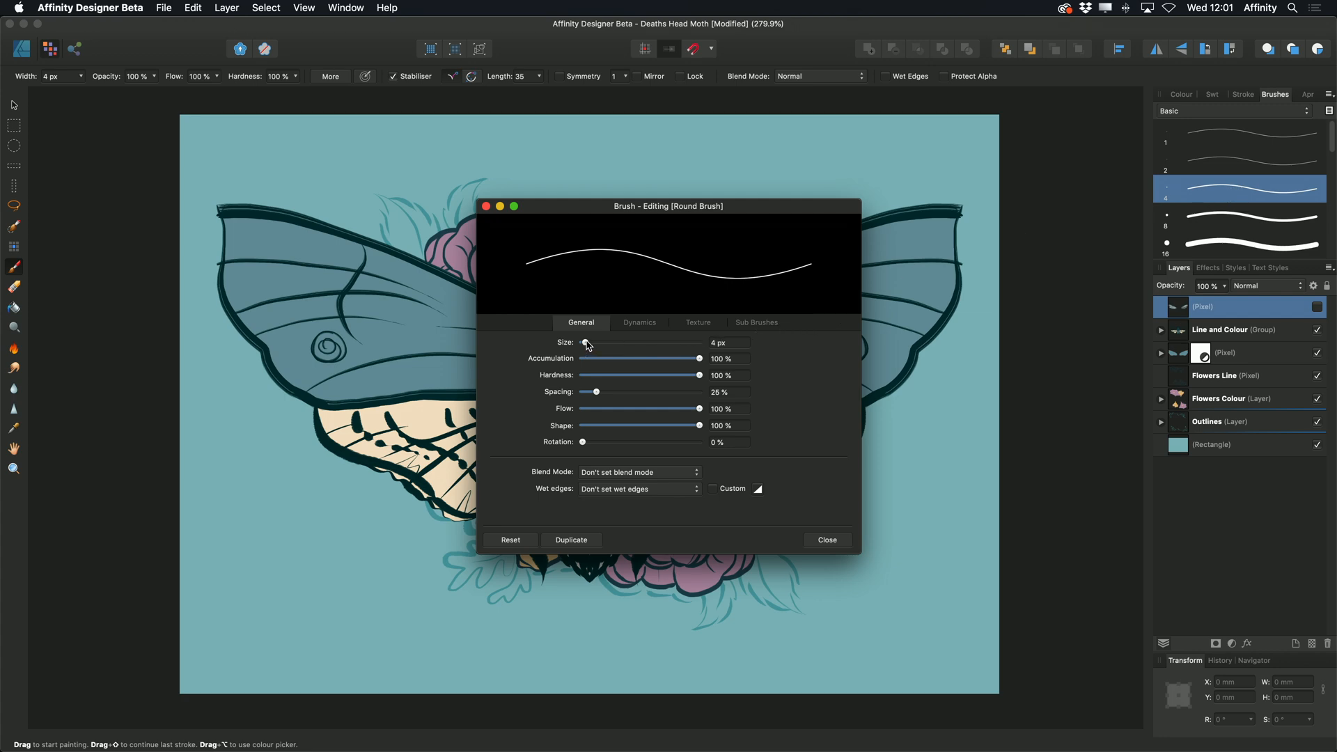
# - Set the brush to about 38 px with full accumulation and 84% spacing
pyautogui.moveTo(586, 343); pyautogui.dragTo(619, 342)
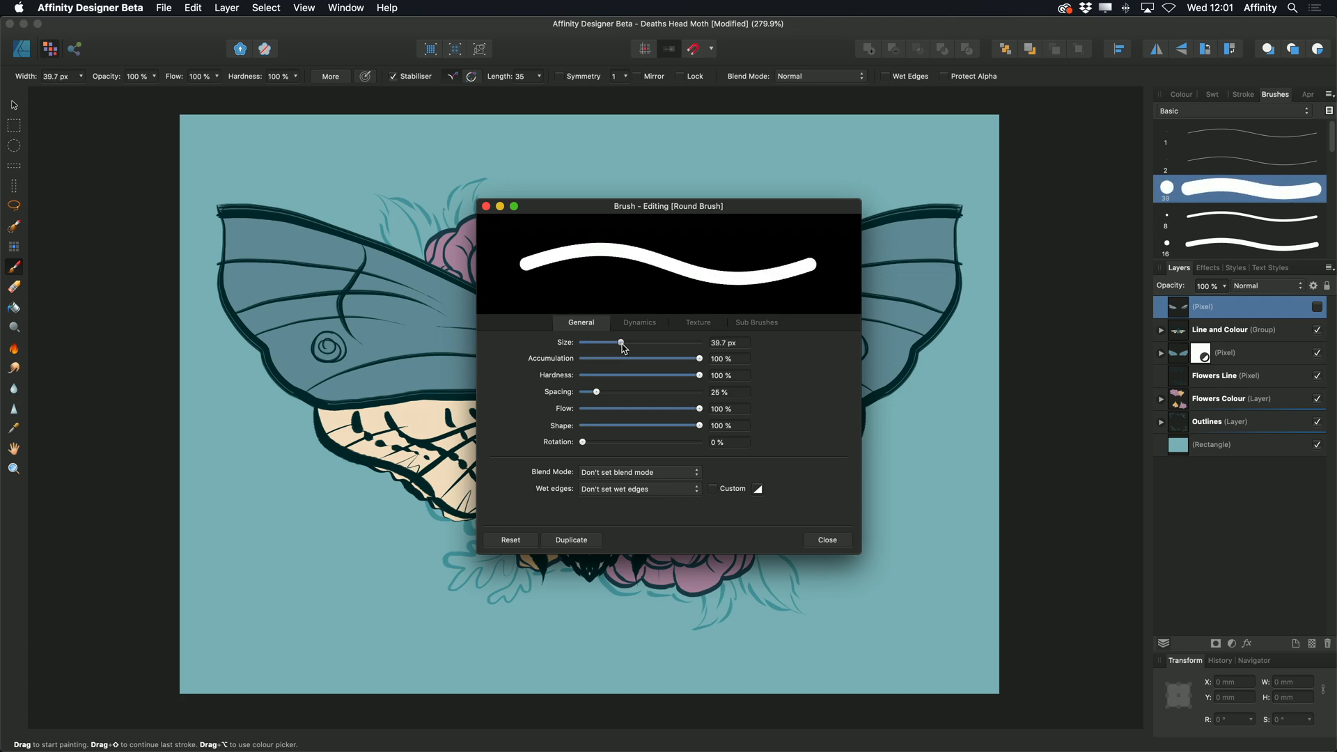
pyautogui.moveTo(699, 358); pyautogui.dragTo(662, 358)
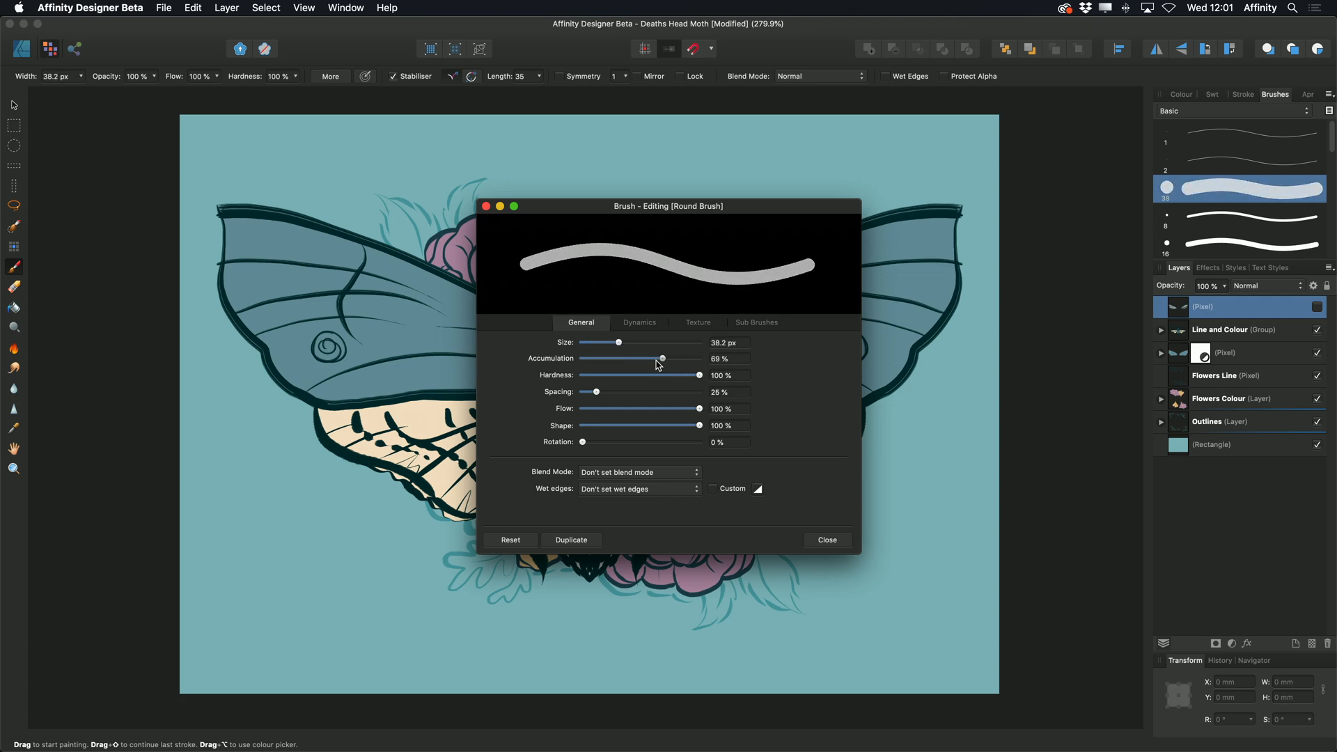
pyautogui.moveTo(663, 358); pyautogui.dragTo(699, 358)
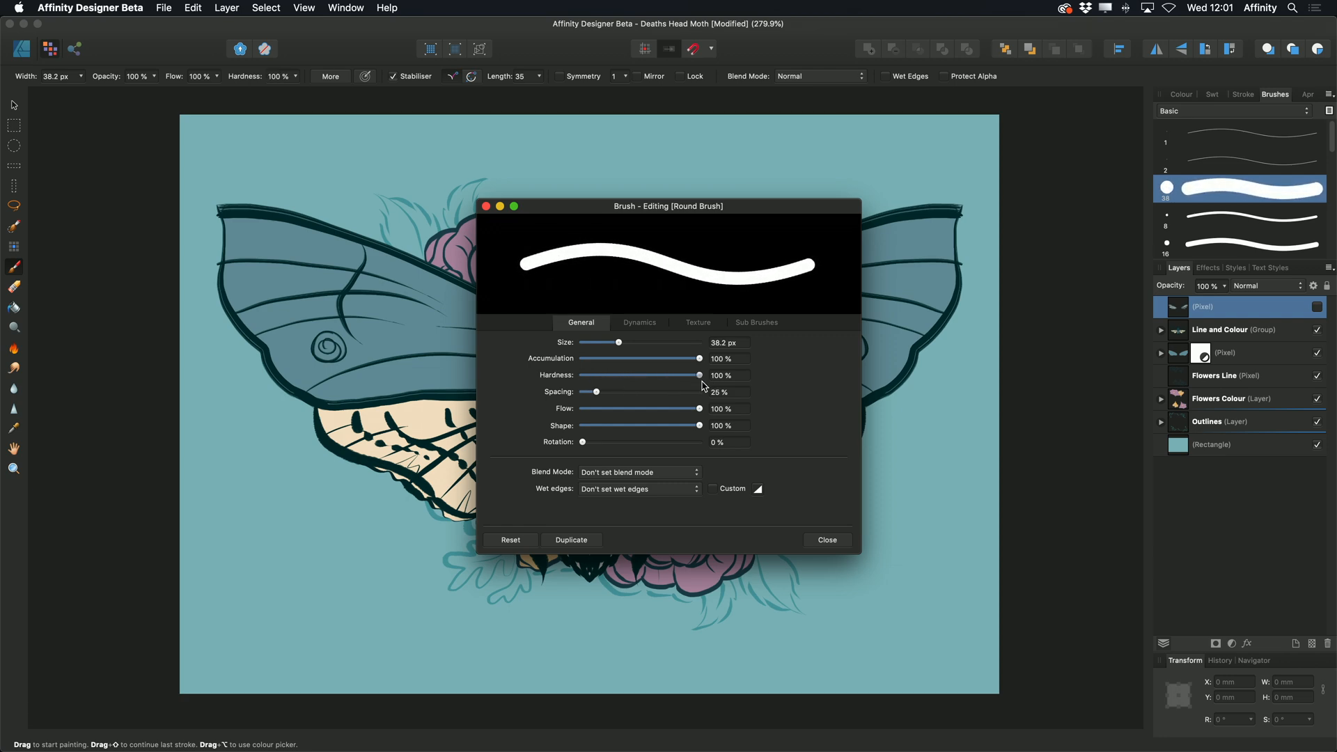
pyautogui.moveTo(594, 391); pyautogui.dragTo(641, 391)
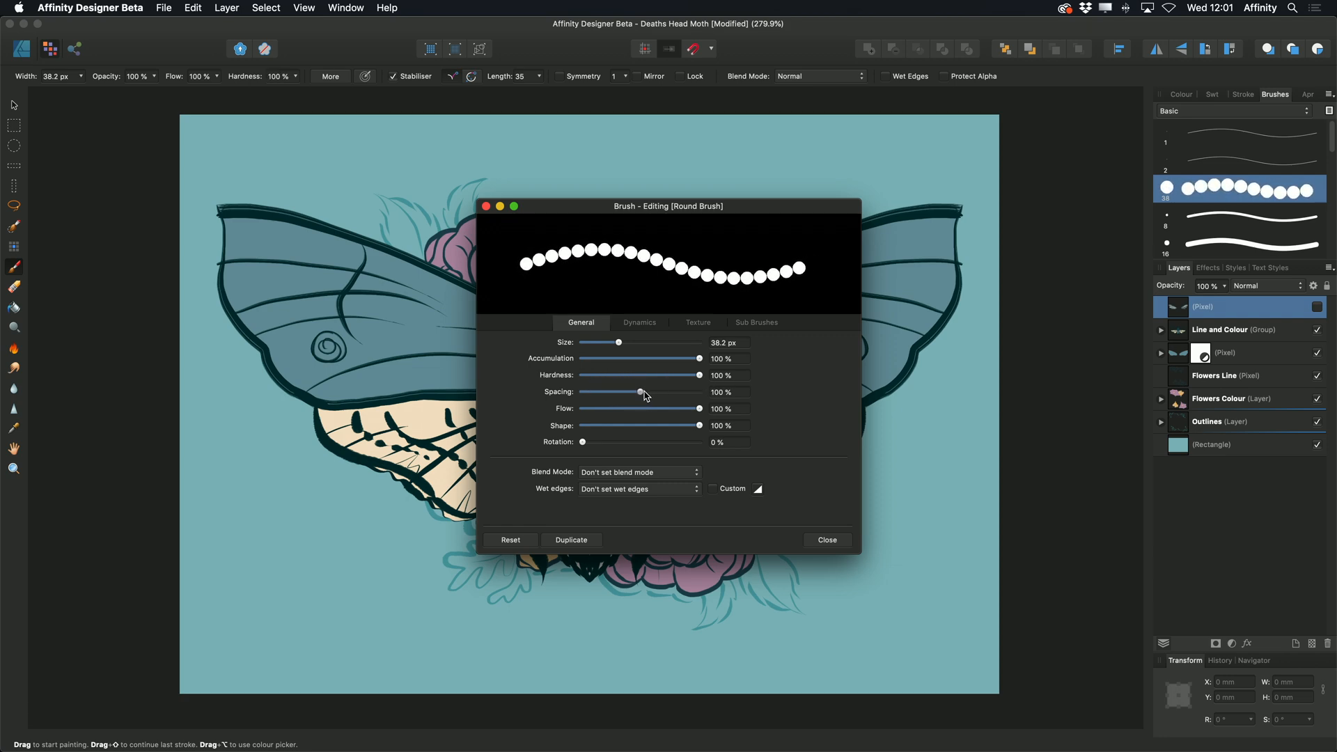
pyautogui.moveTo(640, 391); pyautogui.dragTo(618, 391)
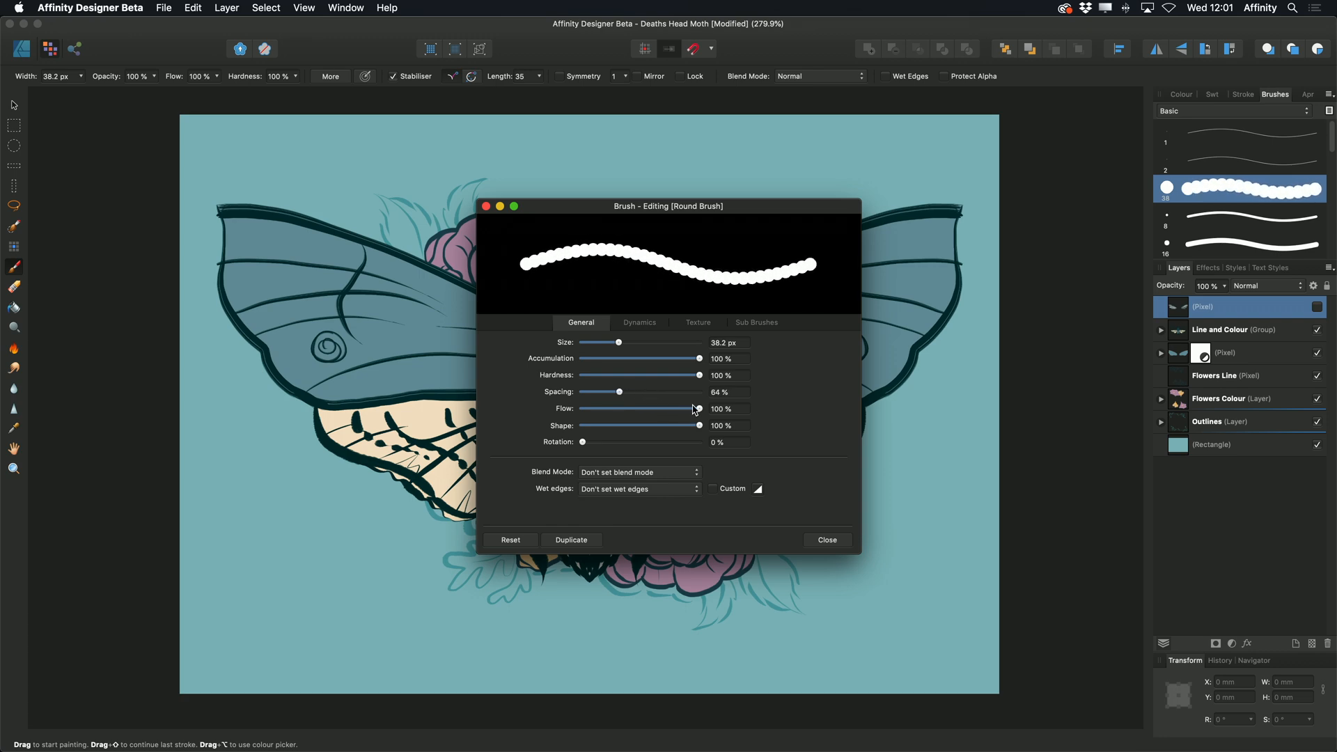
# - Flatten the tip to 51% shape with 11% rotation, previewing a reduced flow
pyautogui.moveTo(699, 408); pyautogui.dragTo(681, 408)
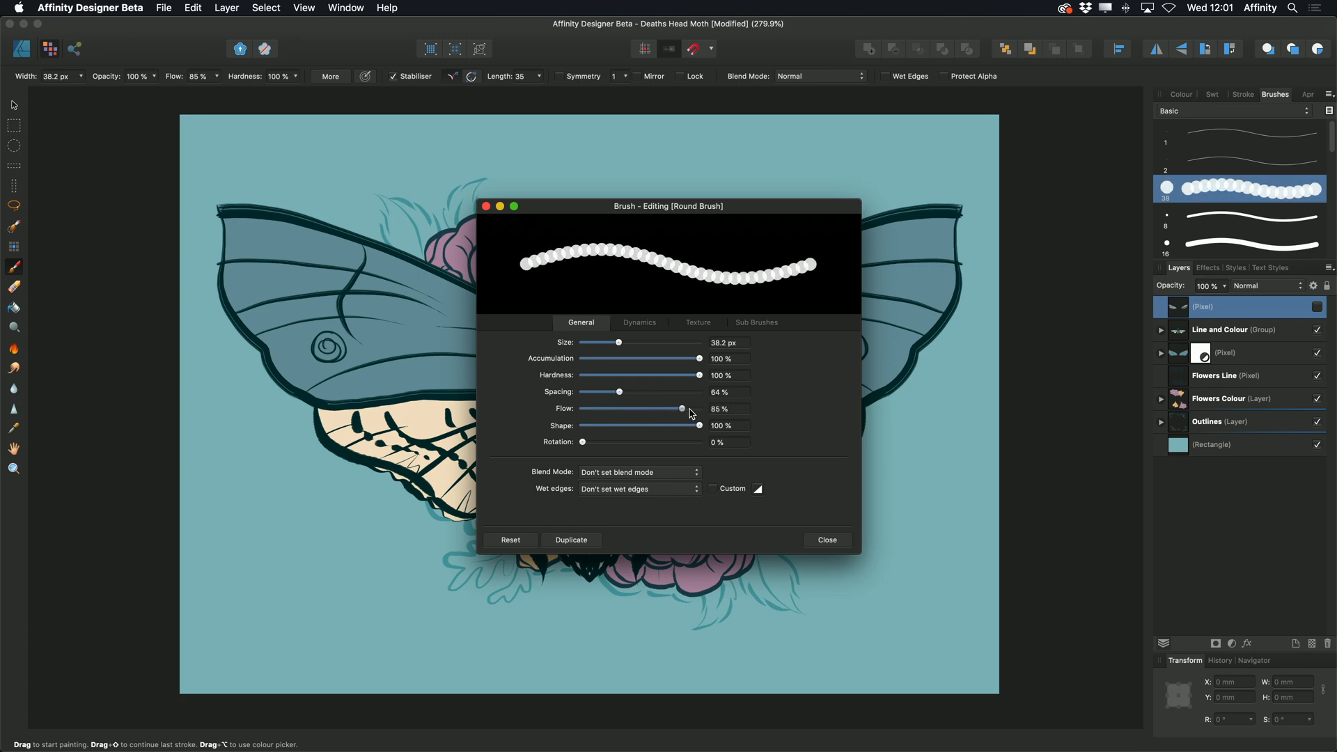
pyautogui.moveTo(699, 426); pyautogui.dragTo(638, 426)
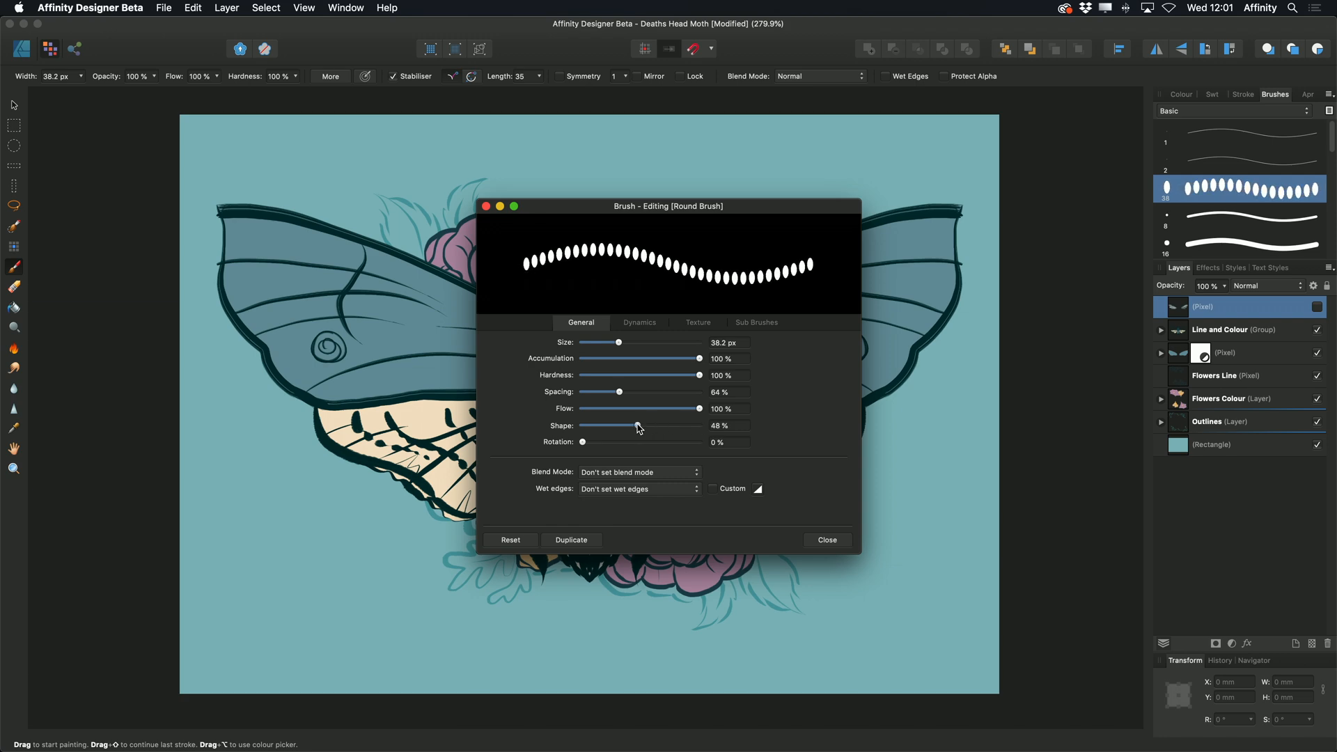
pyautogui.moveTo(582, 442); pyautogui.dragTo(609, 441)
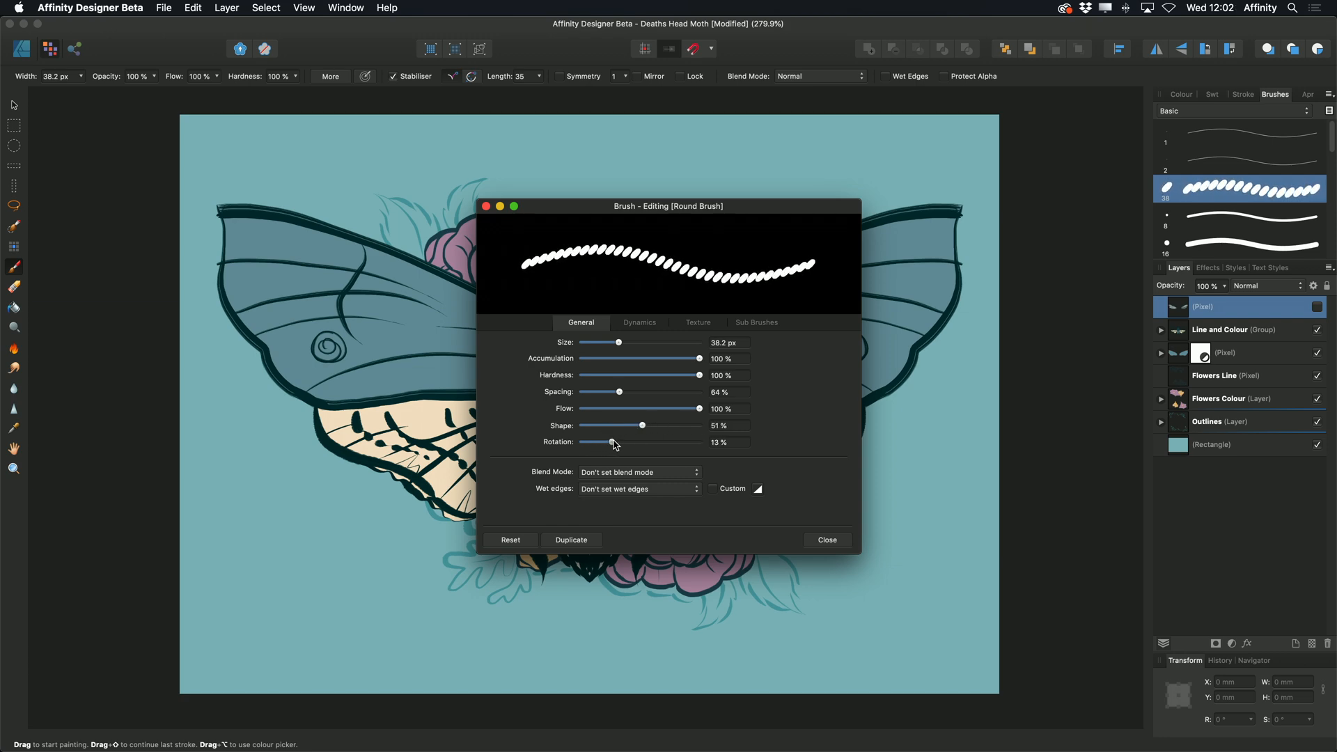
pyautogui.moveTo(612, 441); pyautogui.dragTo(609, 442)
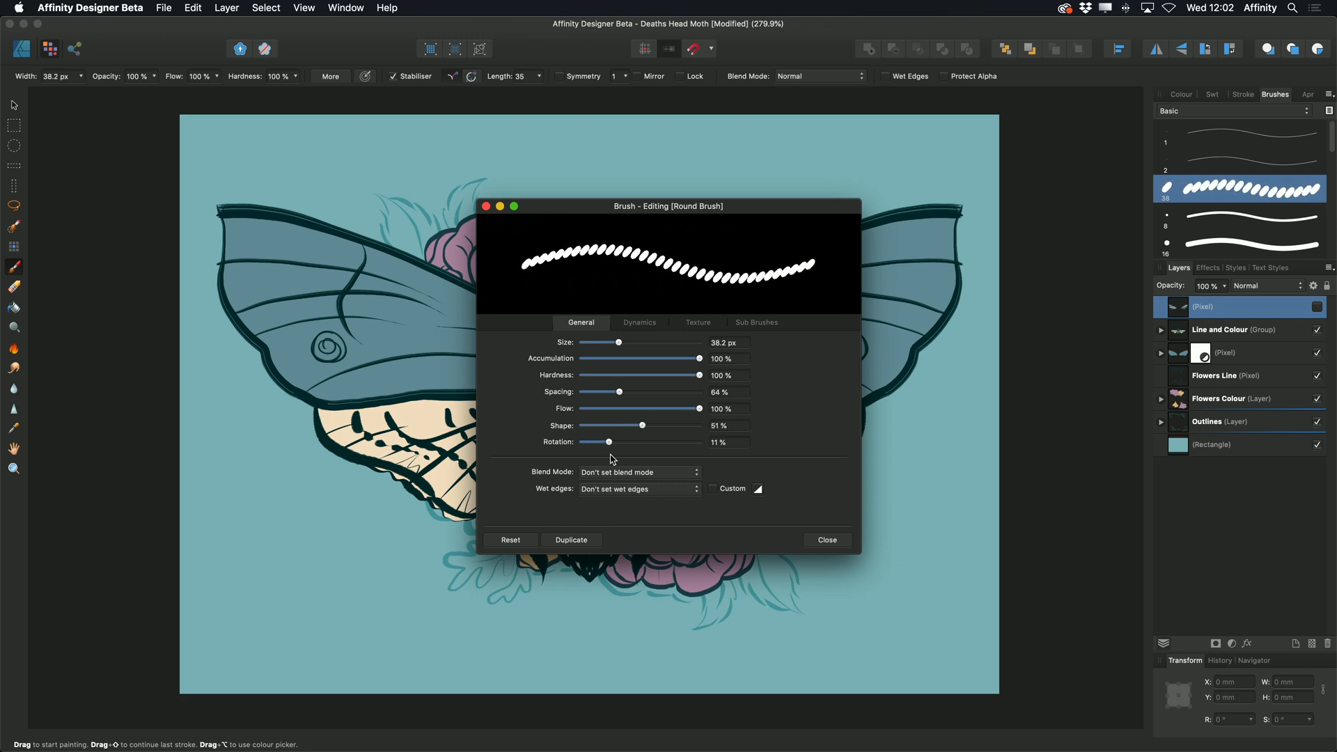
pyautogui.moveTo(664, 477)
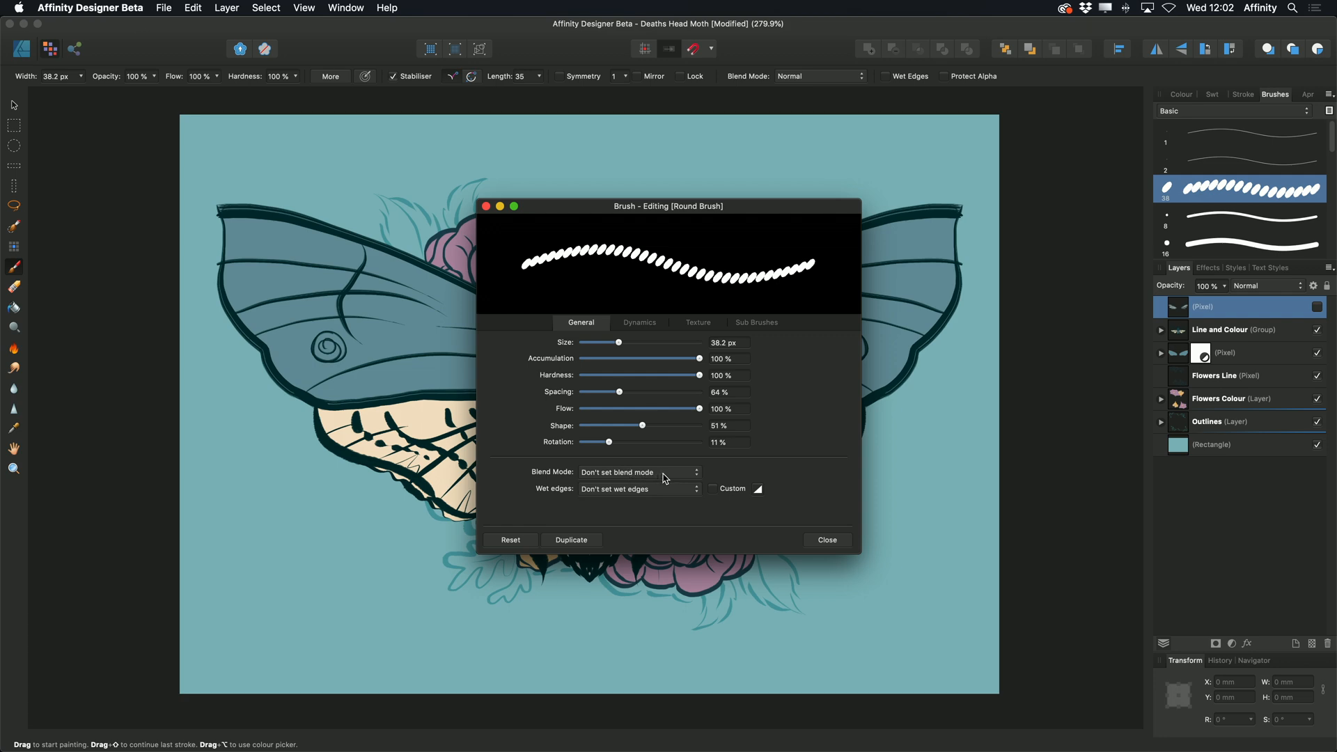
pyautogui.click(639, 472)
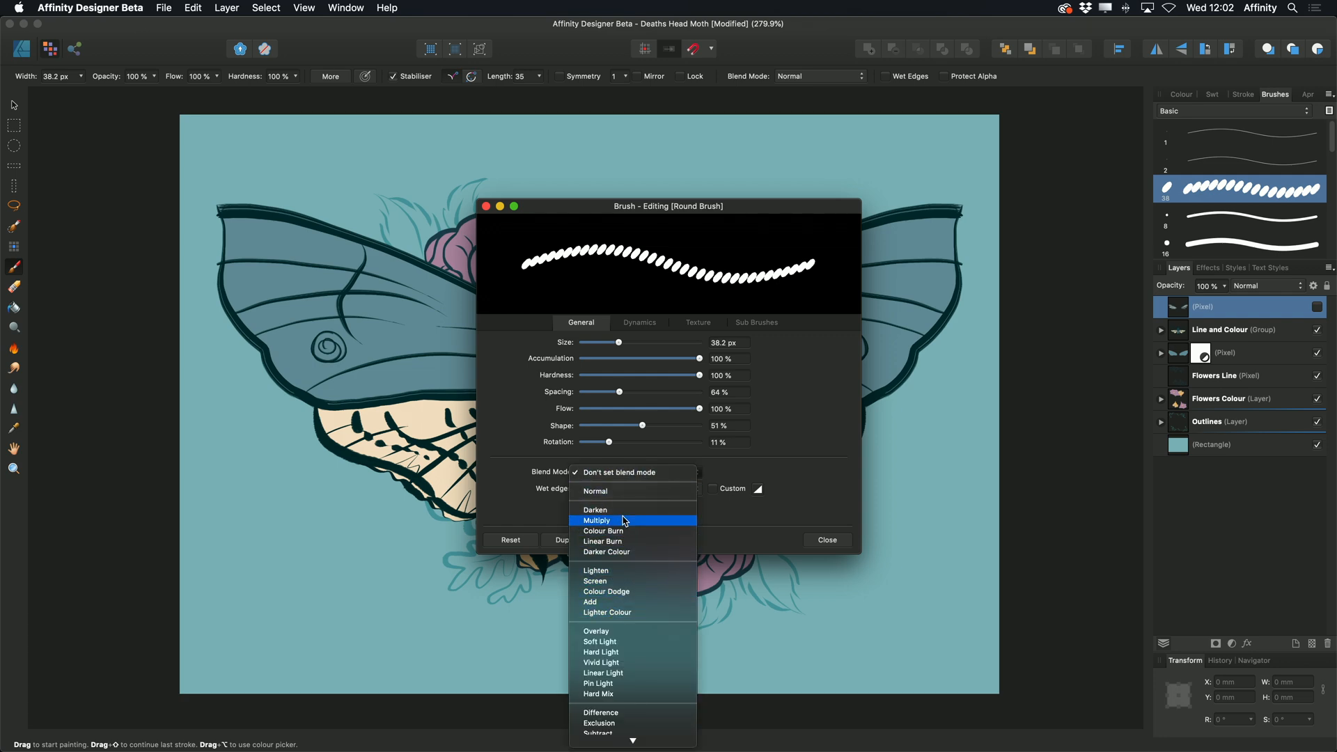
pyautogui.moveTo(756, 460)
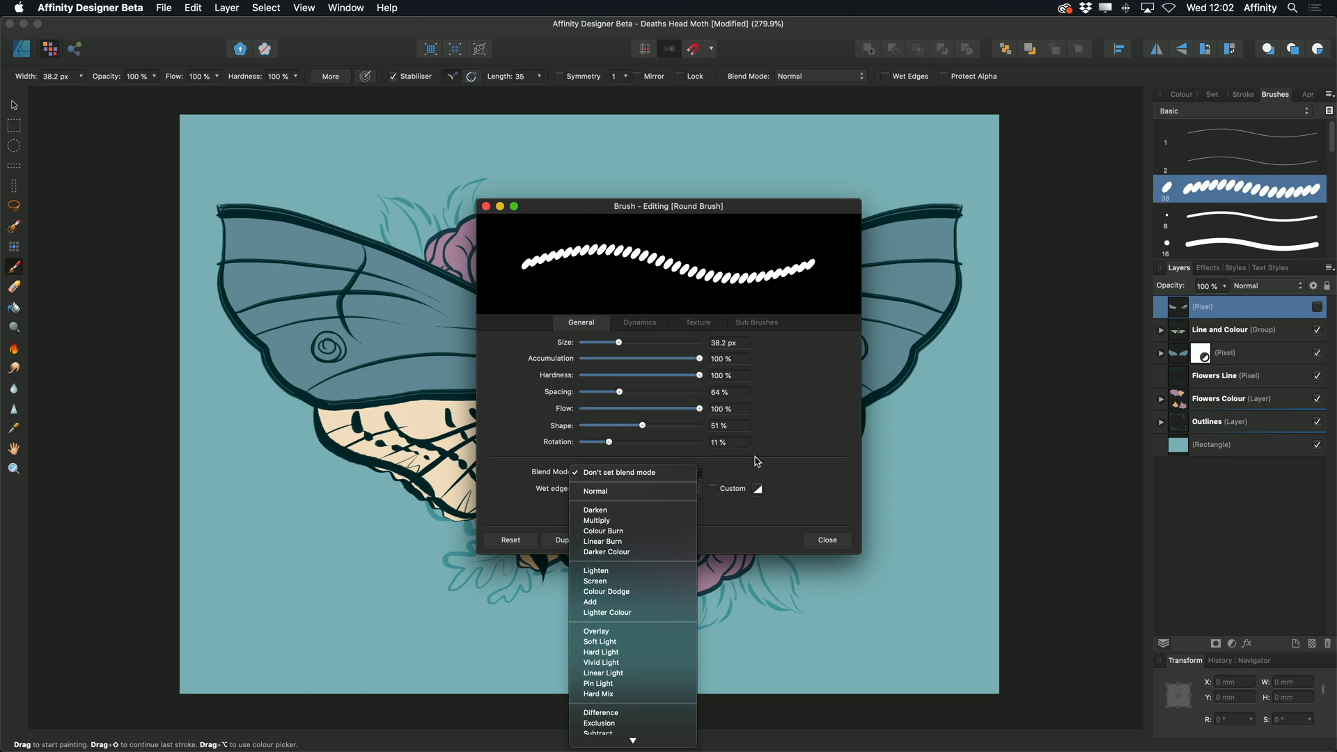
pyautogui.click(620, 472)
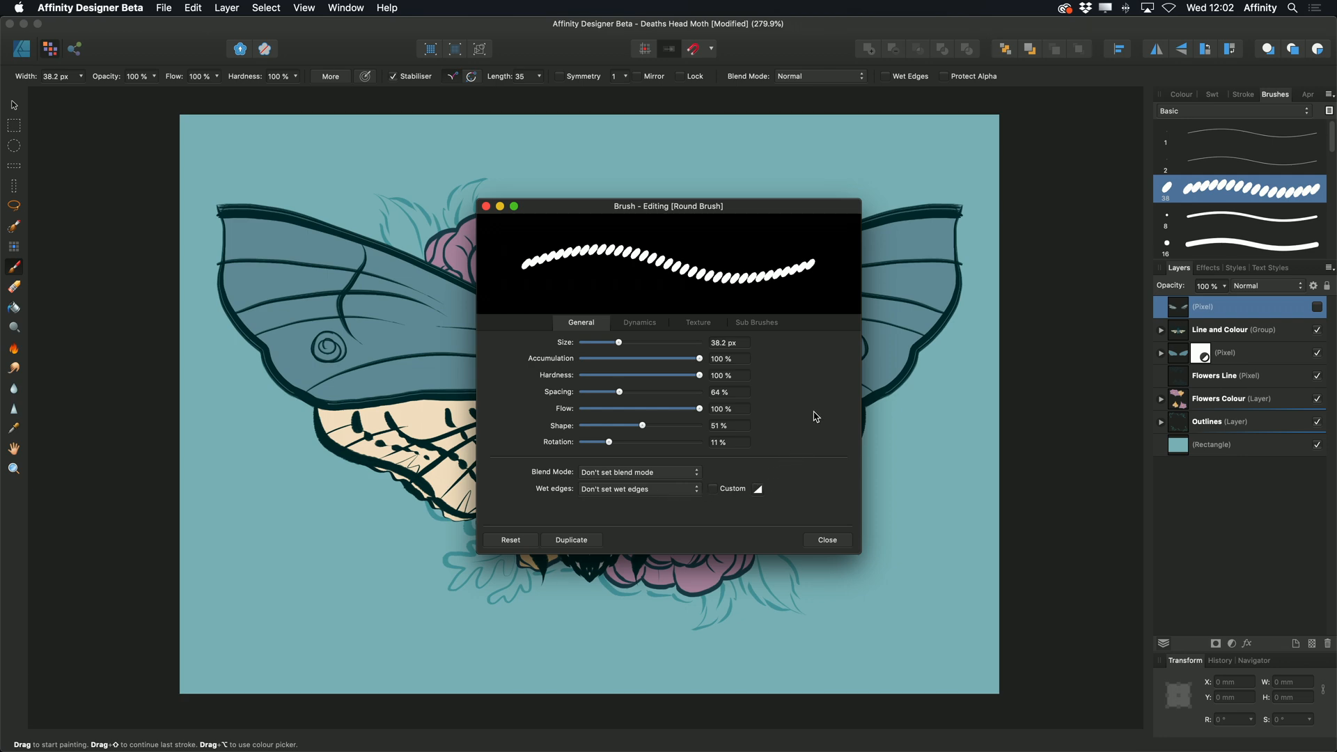
# - In Dynamics, set size jitter about 38%, accumulation jitter 36% and flow jitter 72%
pyautogui.click(639, 323)
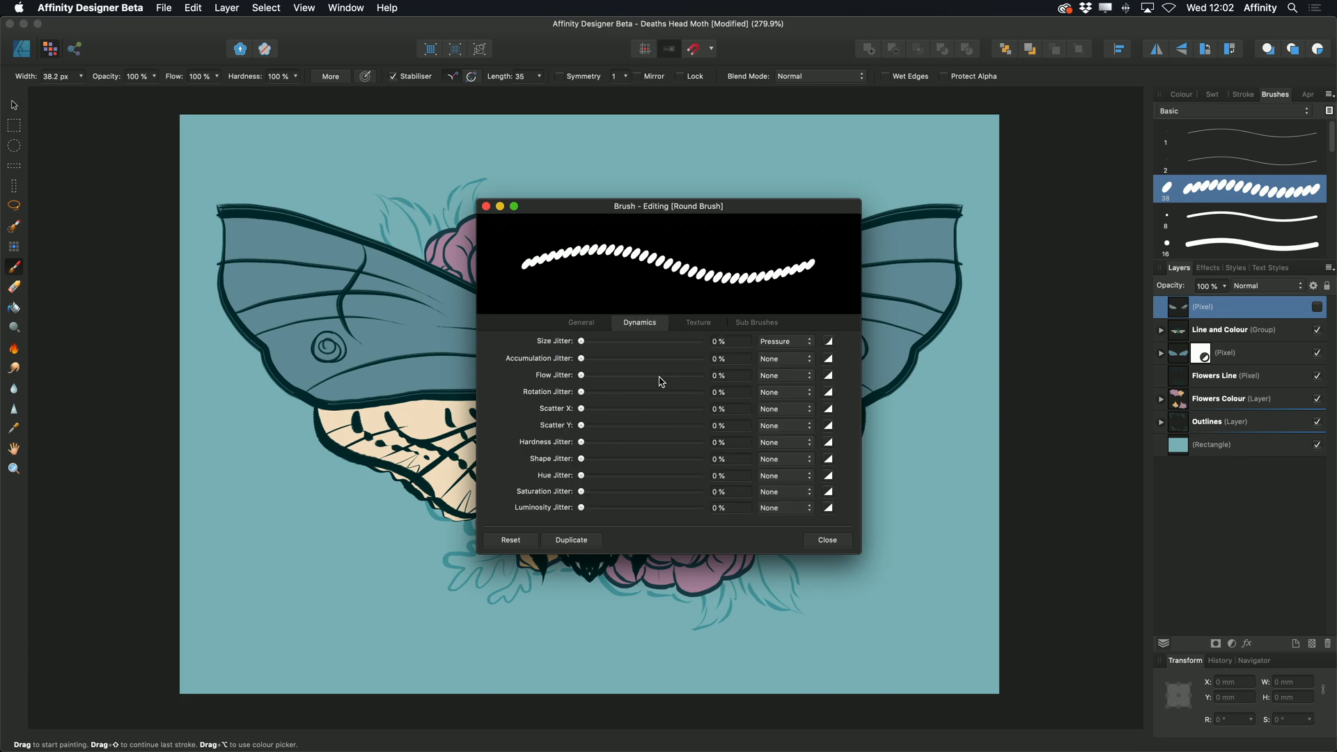
pyautogui.moveTo(582, 339); pyautogui.dragTo(643, 340)
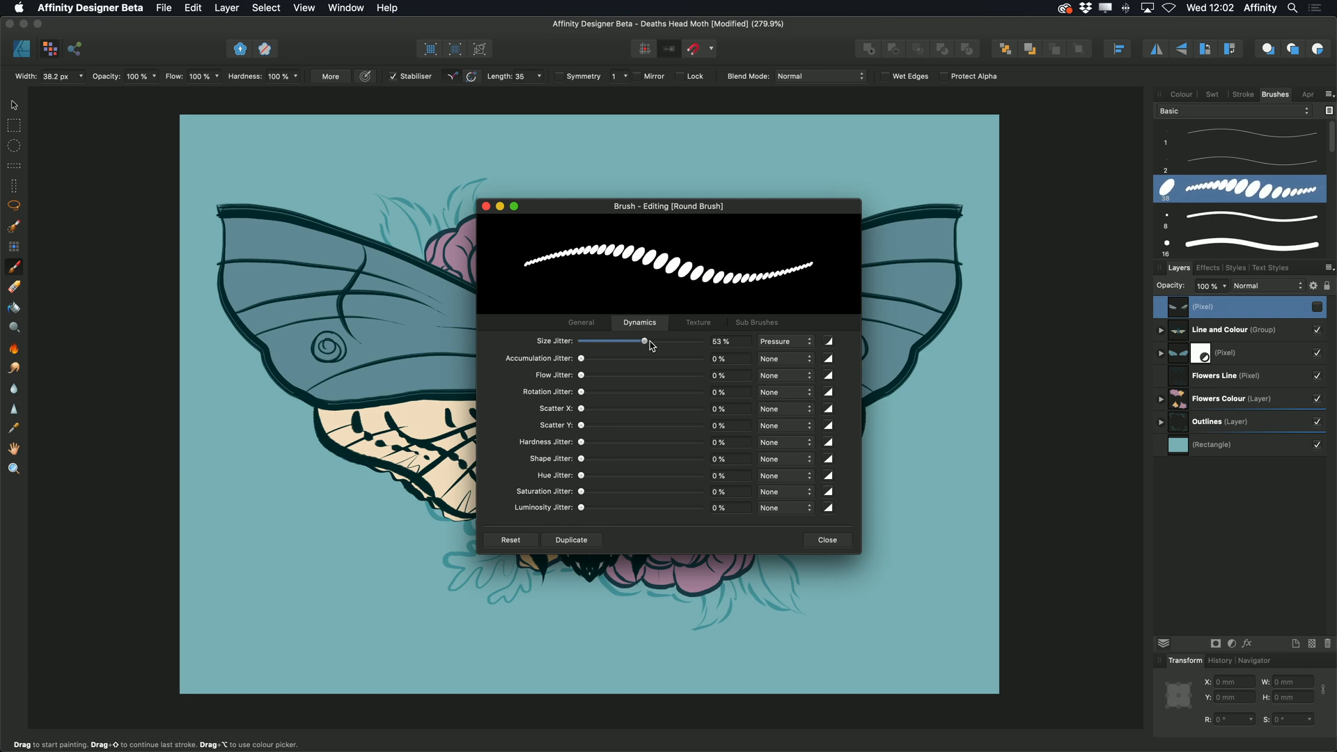
pyautogui.moveTo(643, 341); pyautogui.dragTo(667, 341)
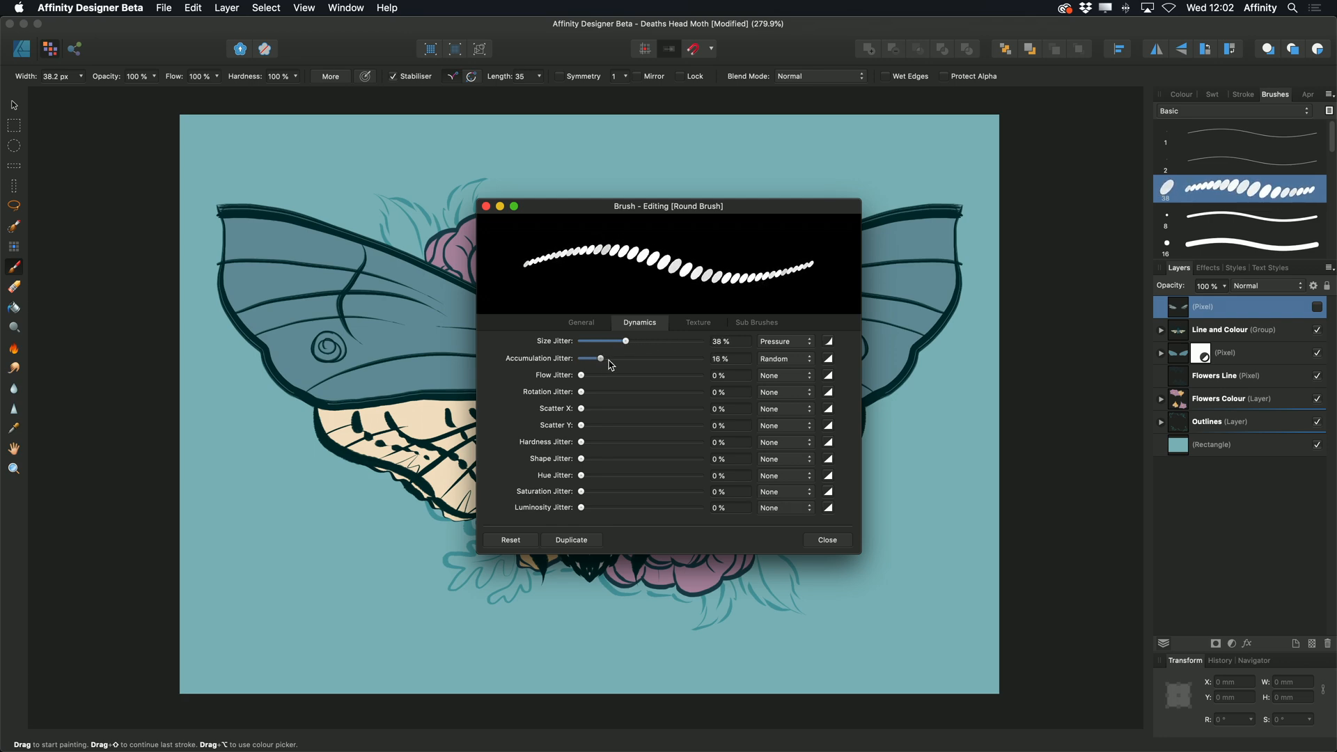
pyautogui.moveTo(600, 358); pyautogui.dragTo(625, 358)
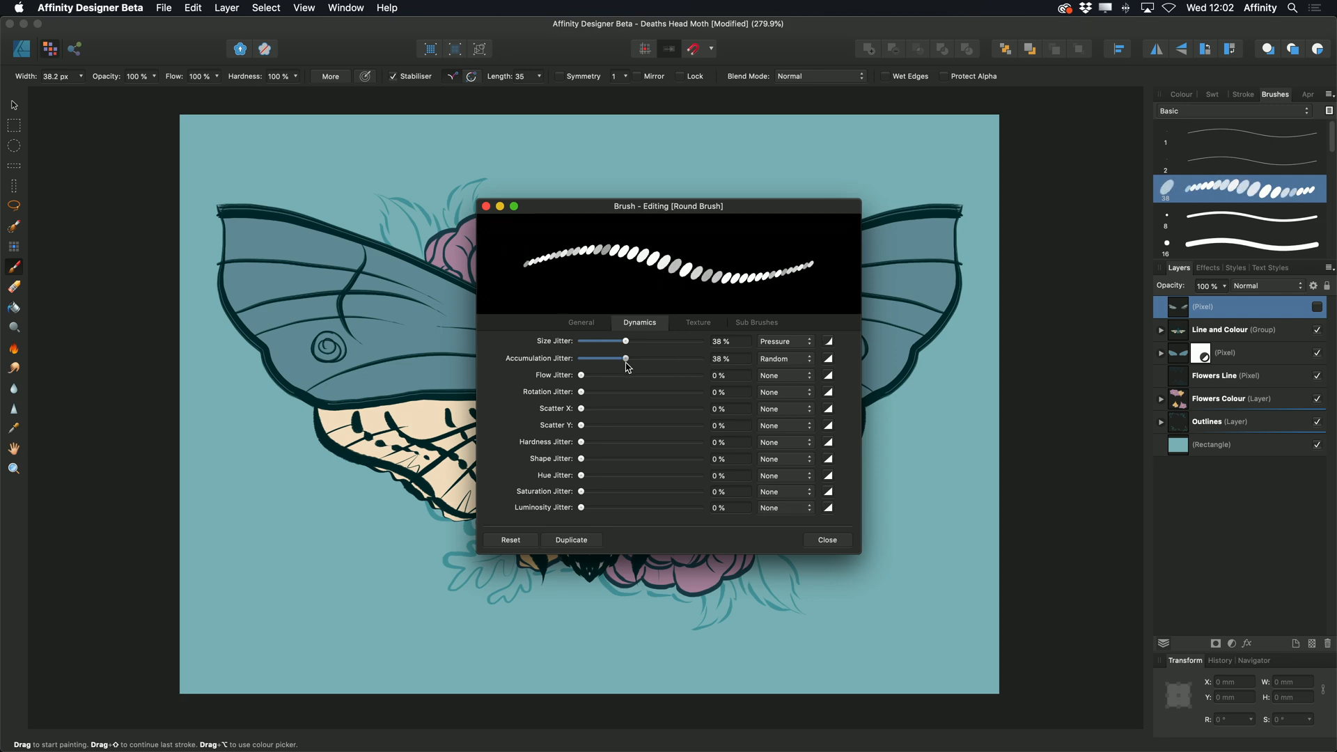
pyautogui.moveTo(626, 357); pyautogui.dragTo(613, 358)
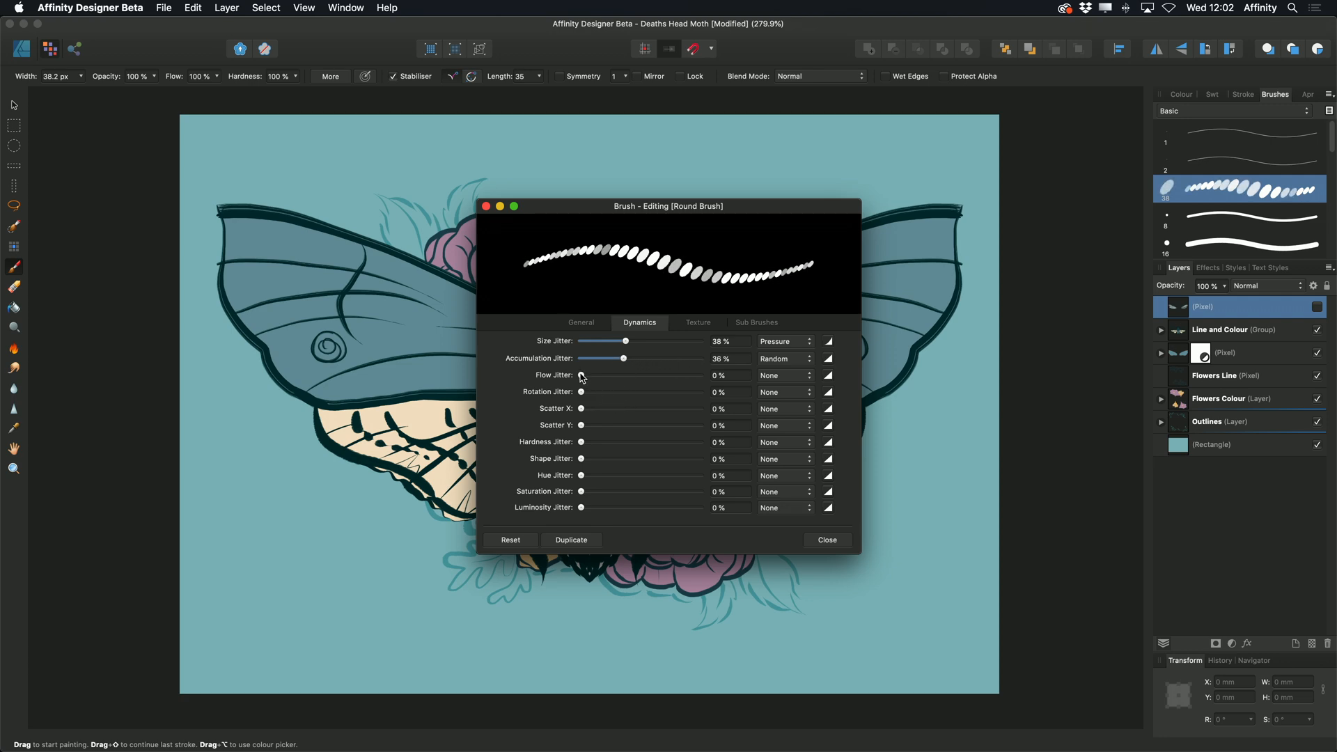
pyautogui.moveTo(581, 374); pyautogui.dragTo(667, 374)
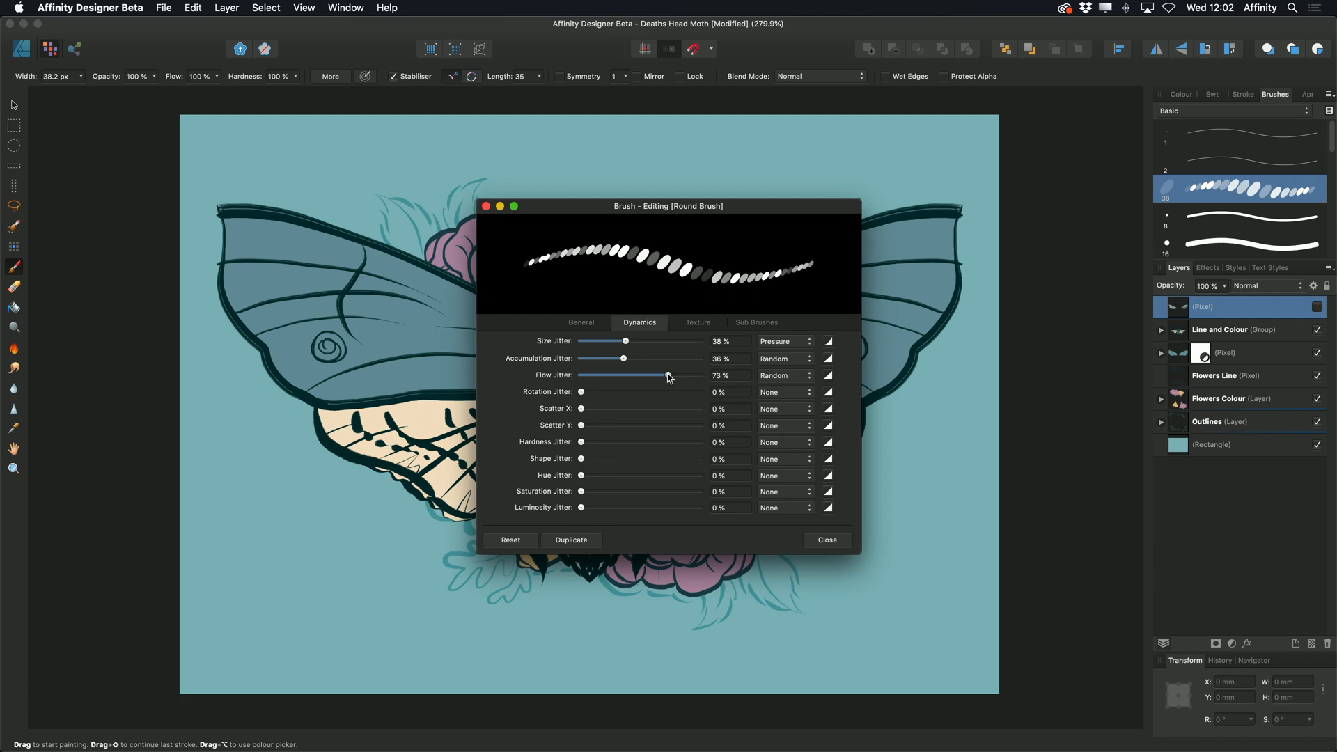
pyautogui.moveTo(669, 375); pyautogui.dragTo(670, 374)
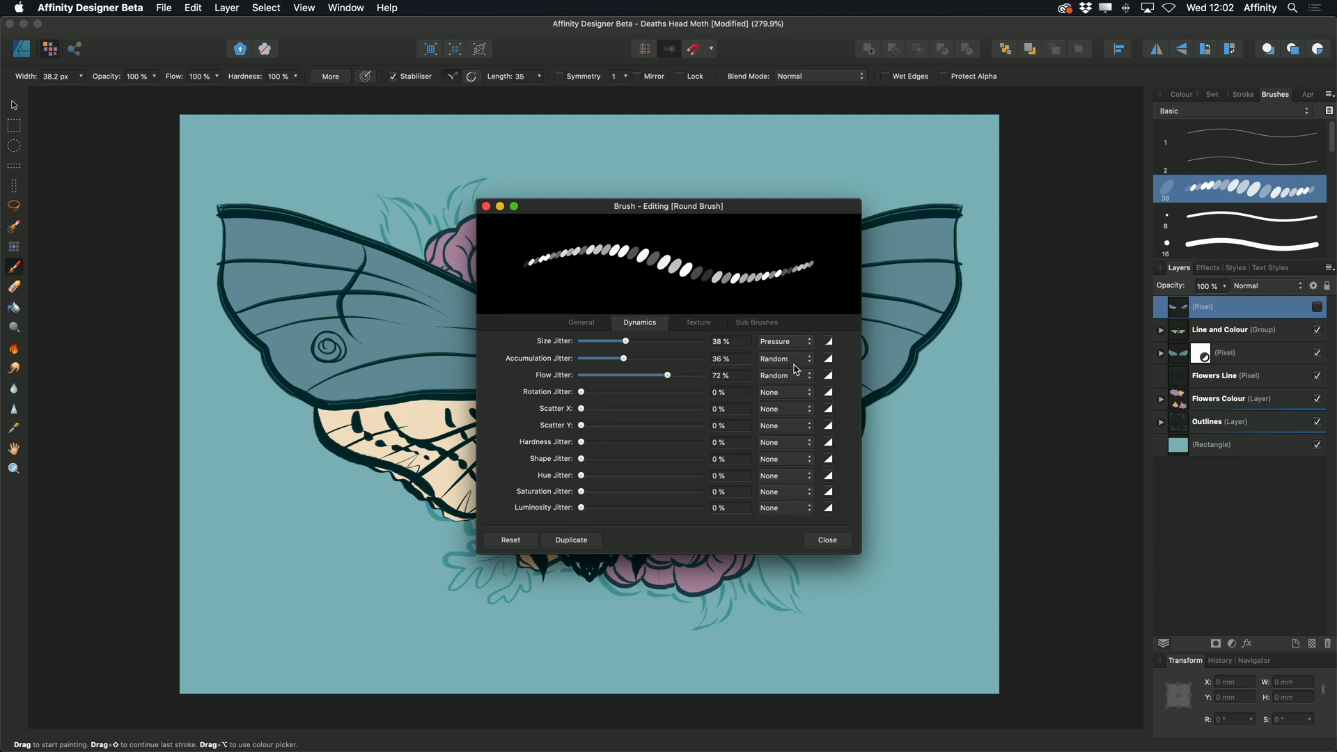
# - Make the accumulation and flow jitters respond to pen pressure
pyautogui.click(782, 359)
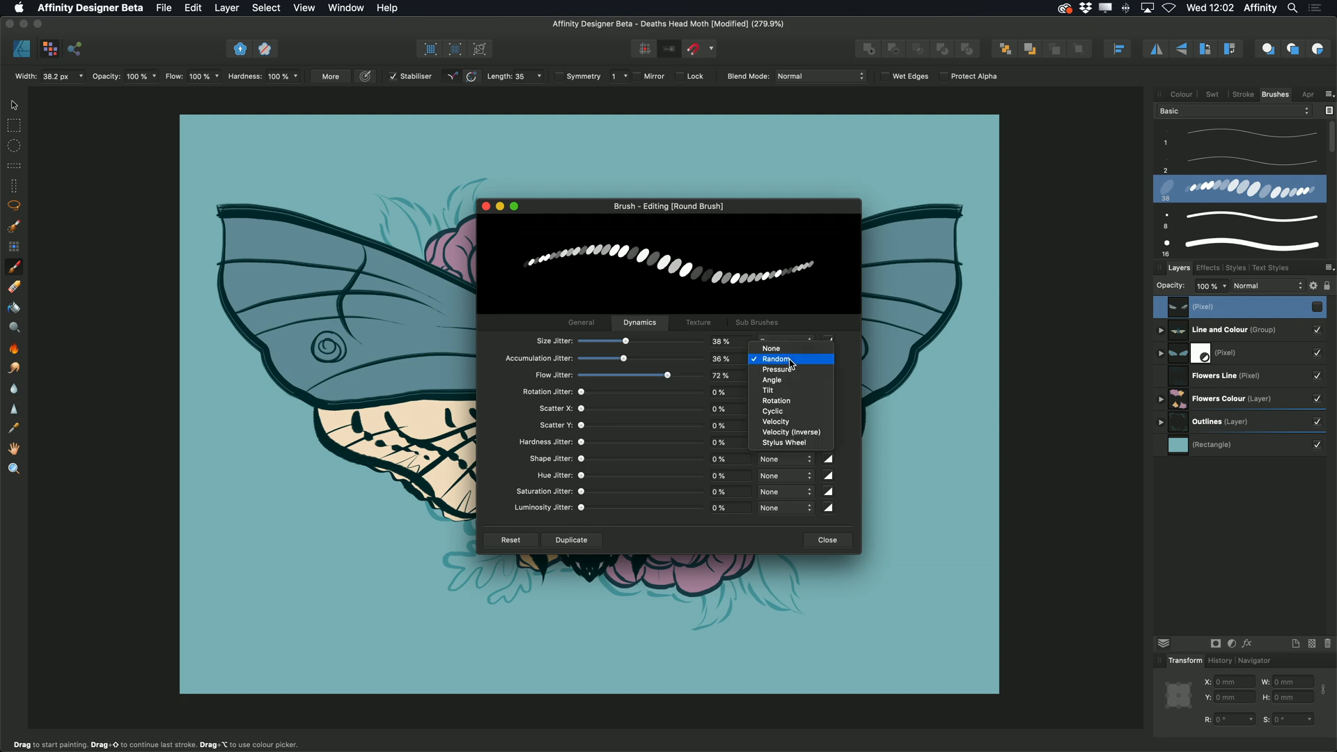
pyautogui.click(777, 368)
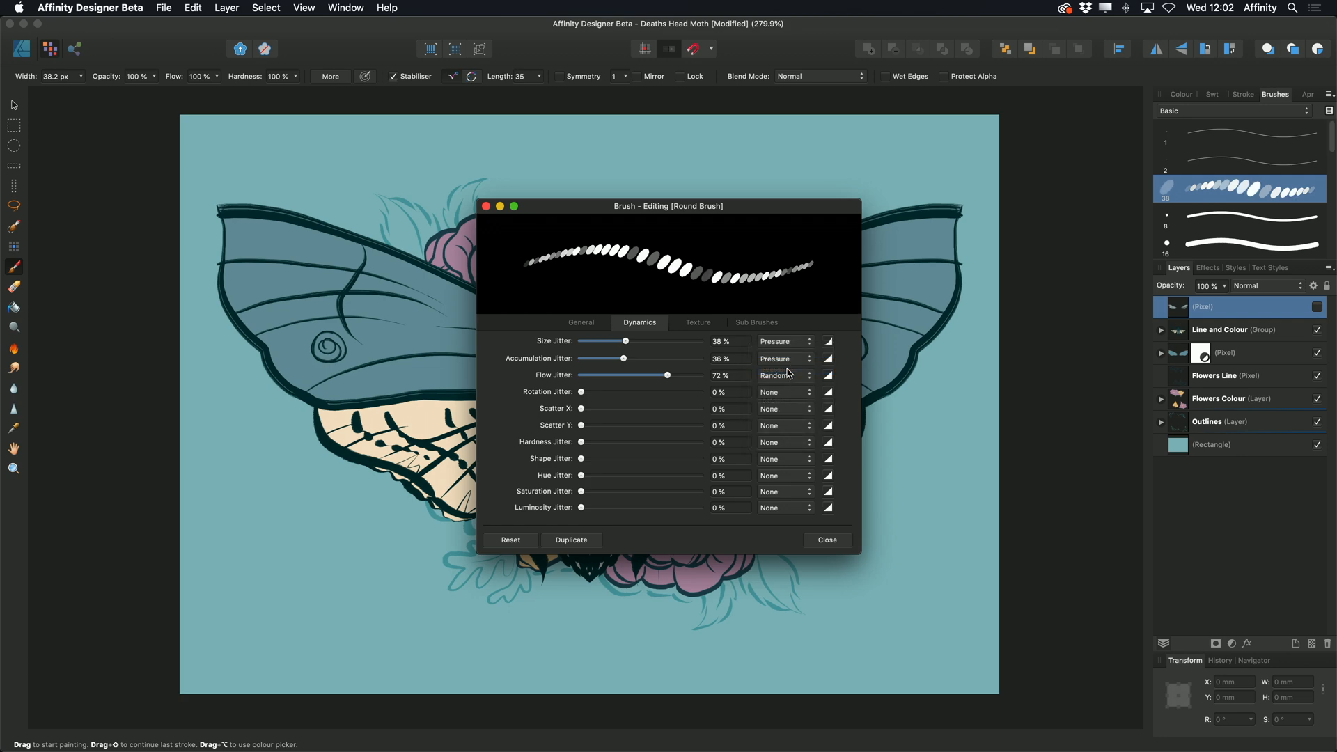
pyautogui.click(786, 375)
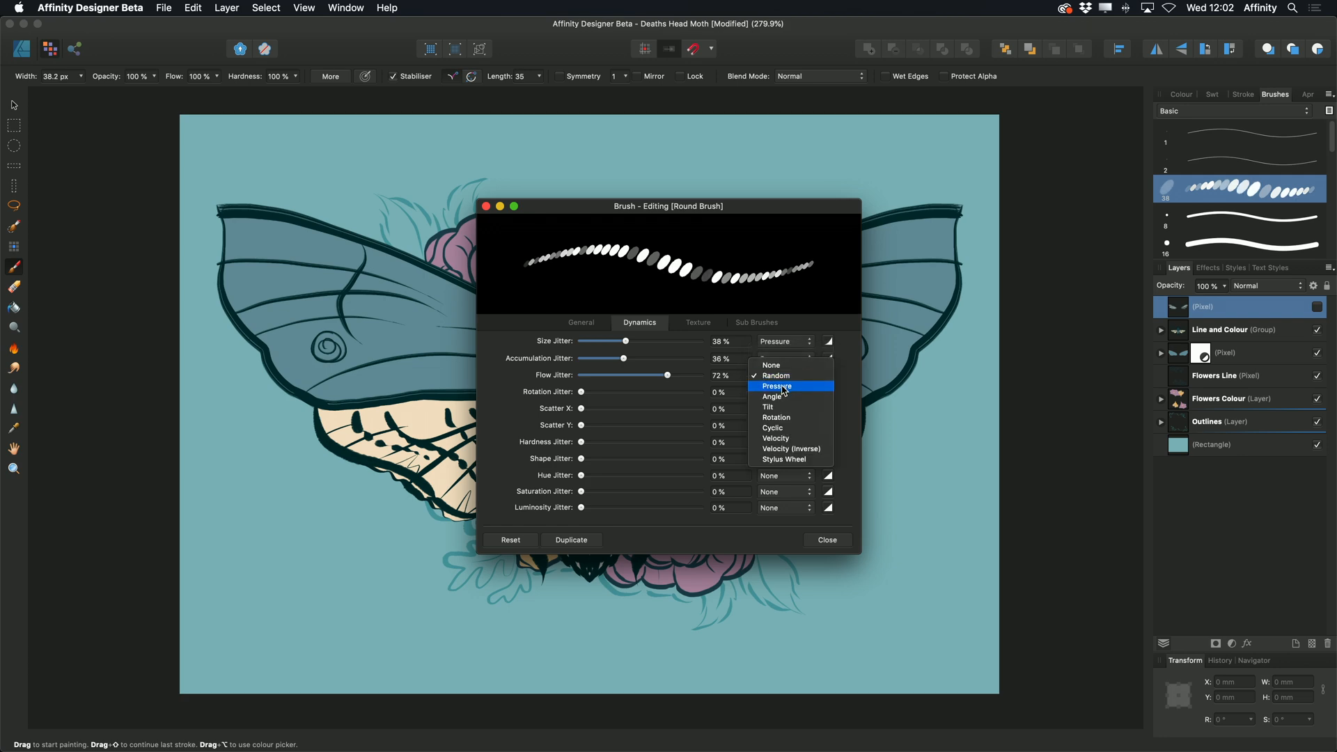
pyautogui.click(777, 385)
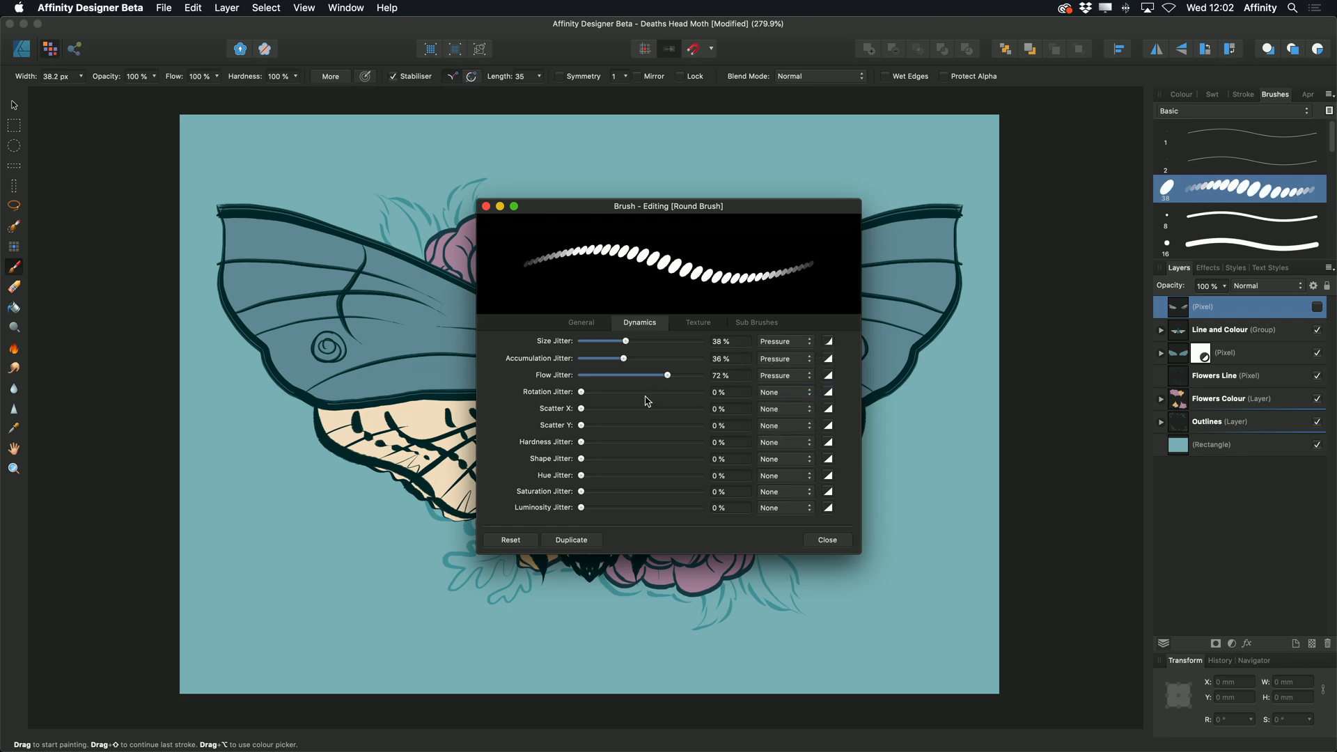
# - Set rotation jitter about 70%, scatter X 332%, scatter Y 338%, hardness 92% and shape 86% jitter
pyautogui.moveTo(582, 391); pyautogui.dragTo(665, 392)
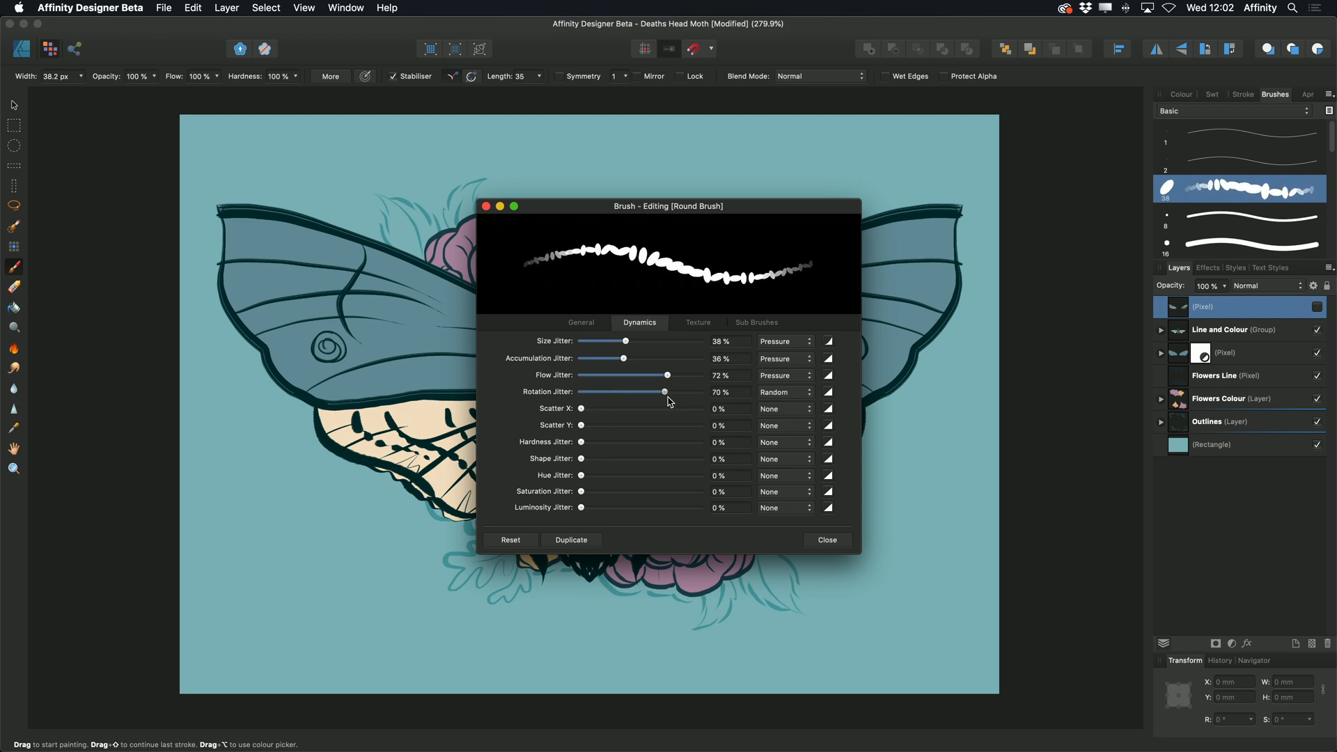
pyautogui.moveTo(582, 408); pyautogui.dragTo(680, 408)
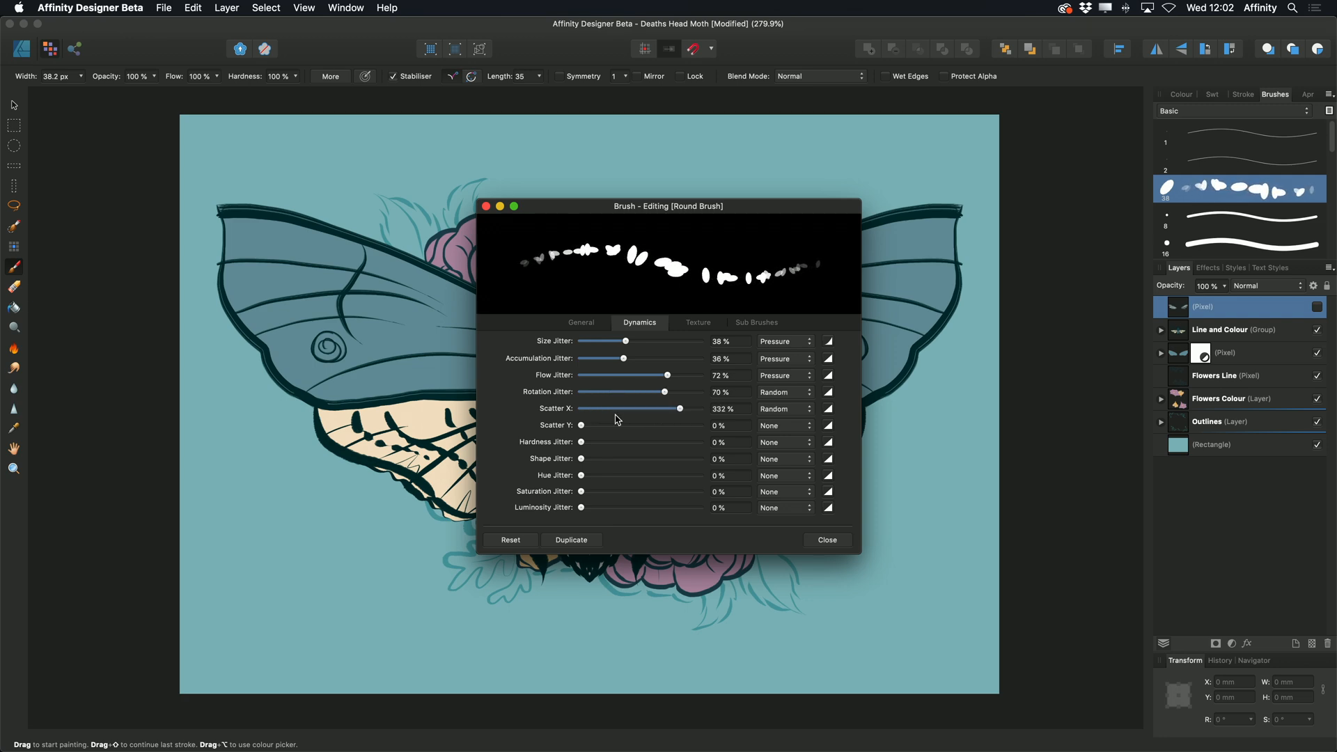
pyautogui.moveTo(582, 425); pyautogui.dragTo(681, 425)
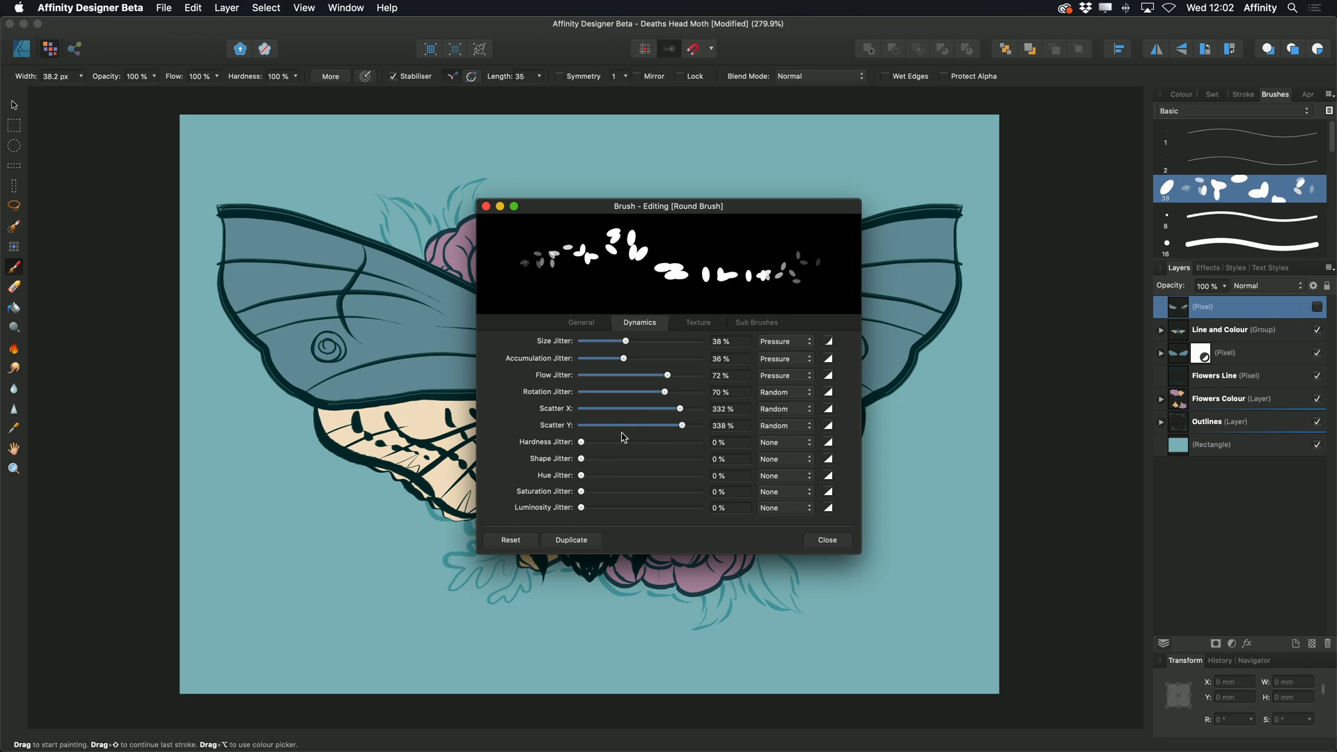
pyautogui.moveTo(581, 441); pyautogui.dragTo(690, 441)
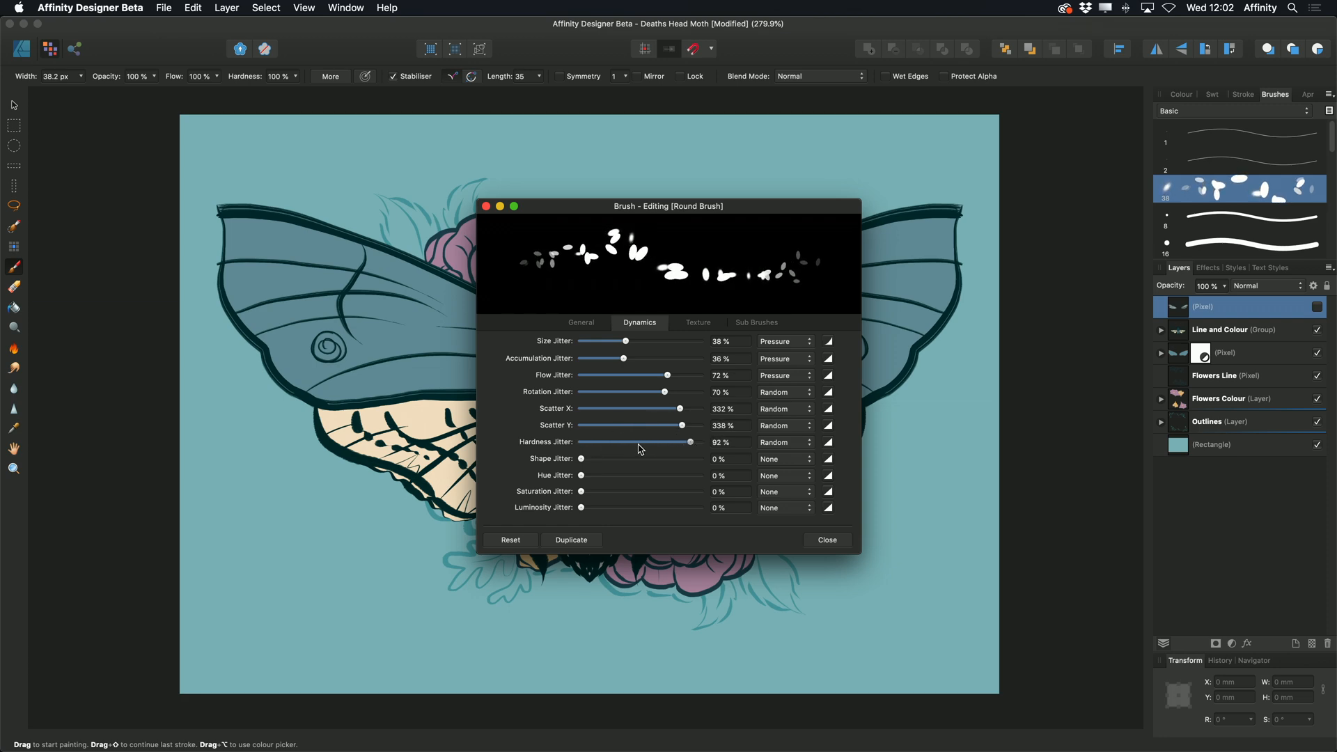
pyautogui.moveTo(582, 458); pyautogui.dragTo(682, 458)
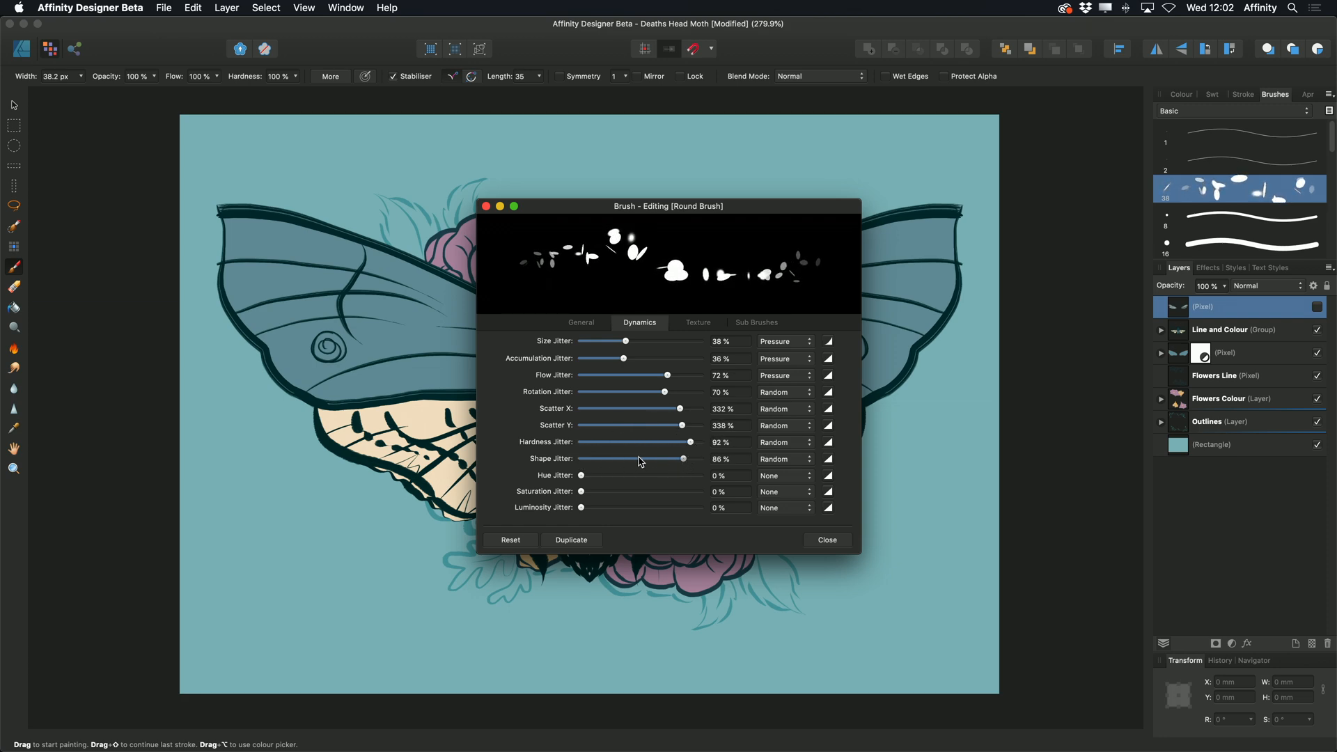
# - Randomise colour with hue 86%, saturation 69% and luminosity 84% jitter
pyautogui.moveTo(582, 475); pyautogui.dragTo(683, 474)
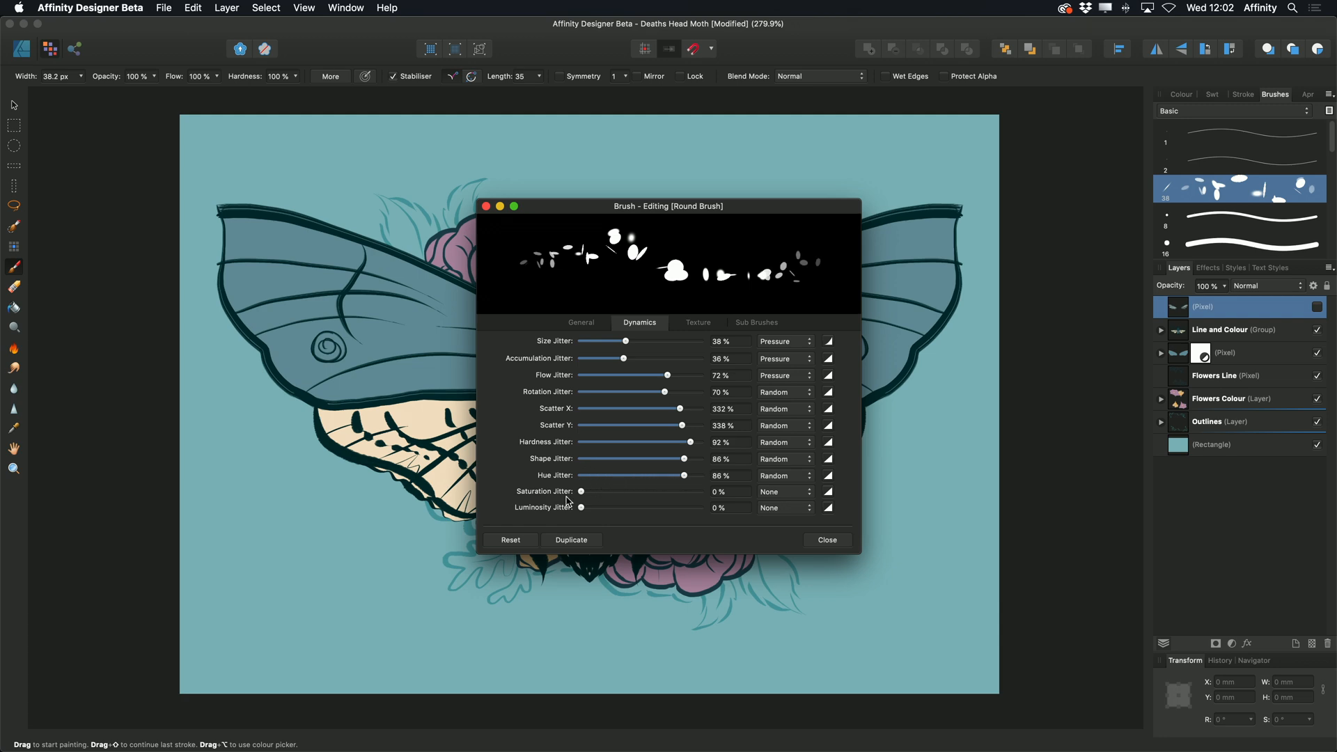
pyautogui.moveTo(581, 491); pyautogui.dragTo(663, 492)
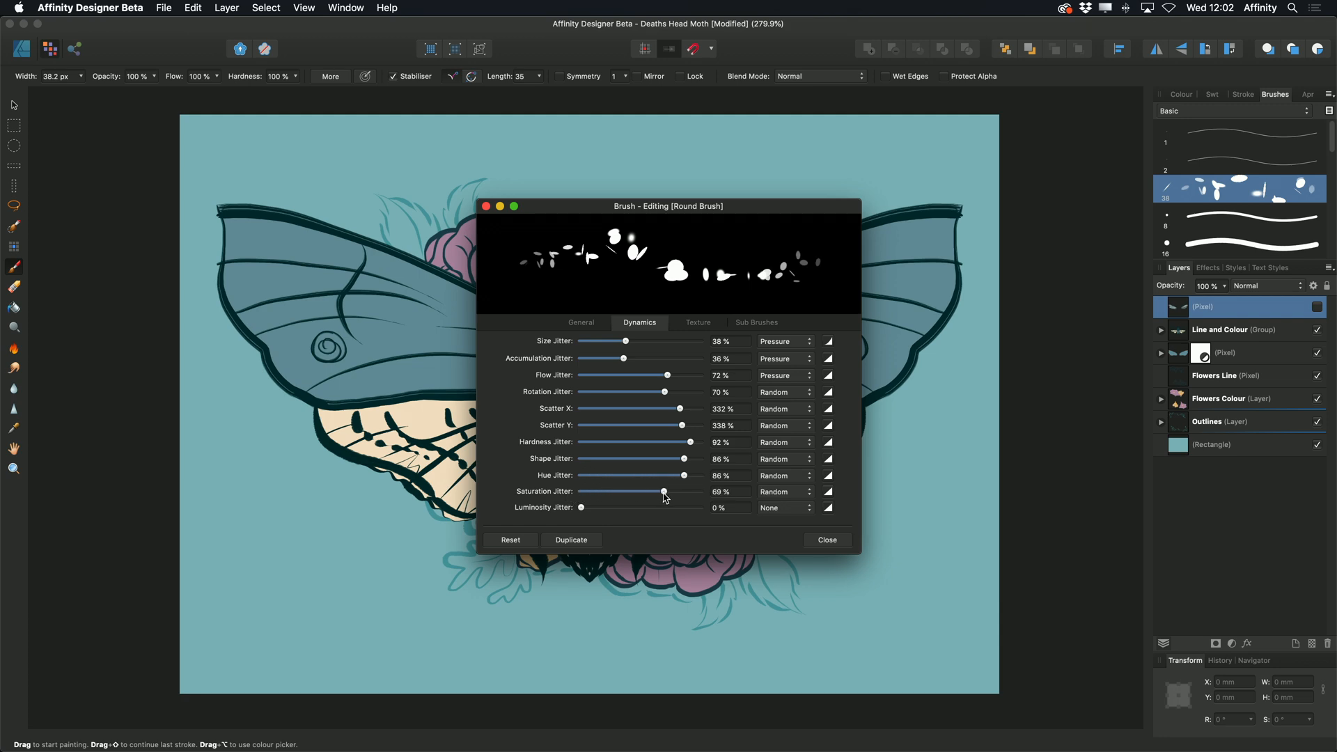
pyautogui.moveTo(582, 507); pyautogui.dragTo(641, 507)
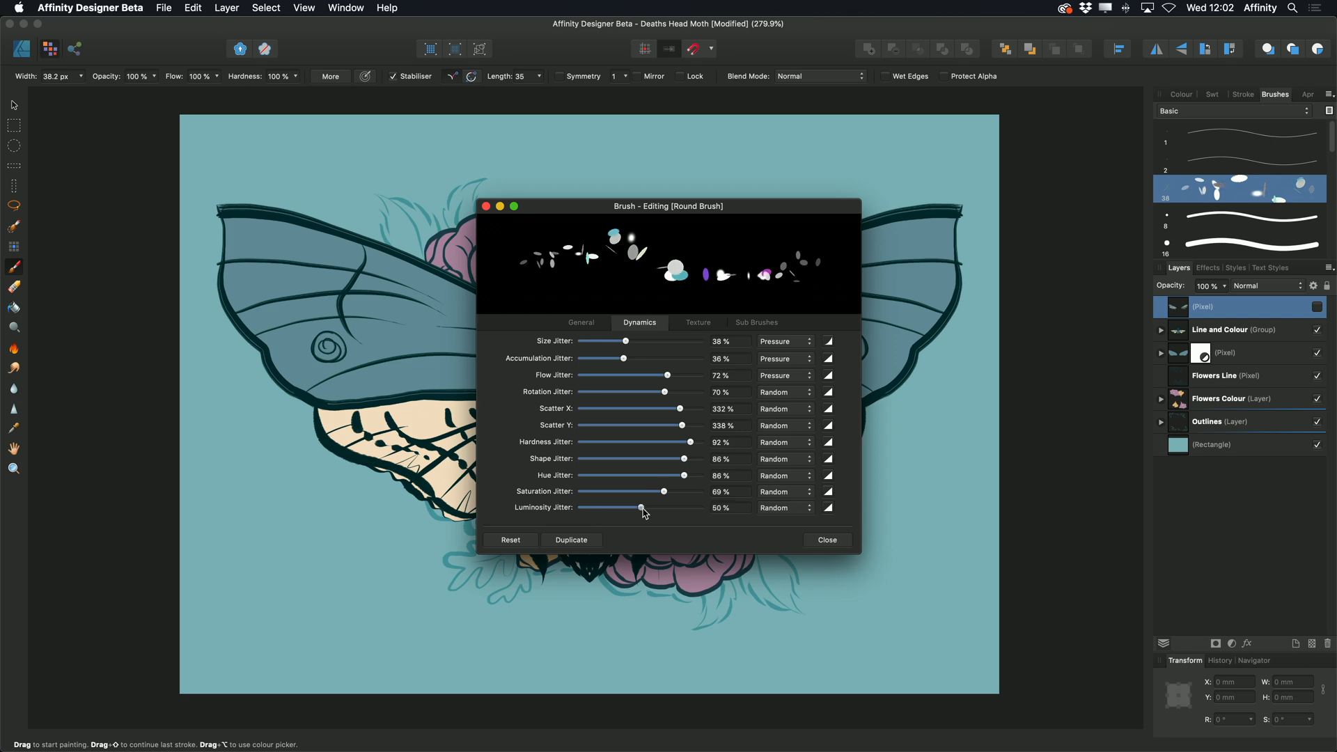
pyautogui.moveTo(639, 506); pyautogui.dragTo(680, 507)
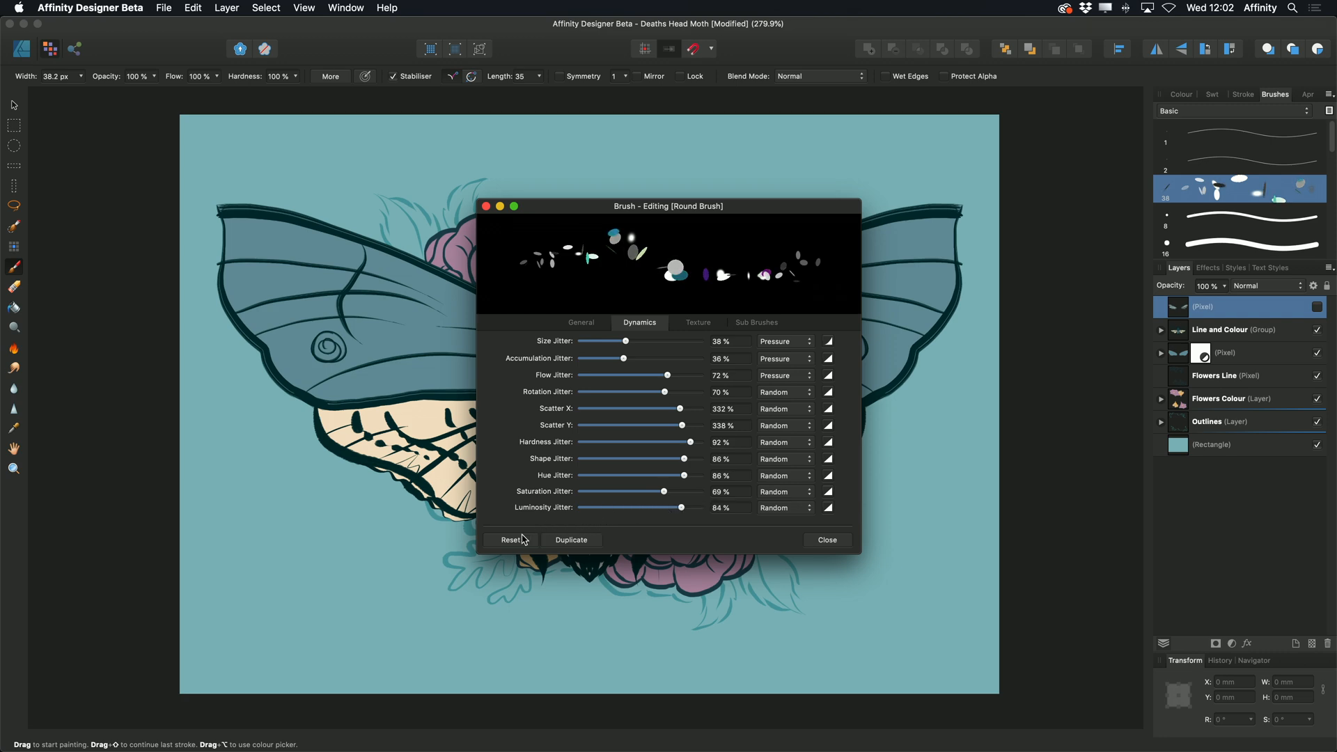
# - Reset the Round Brush to zero jitter and leave the editor after a look at Texture
pyautogui.click(510, 540)
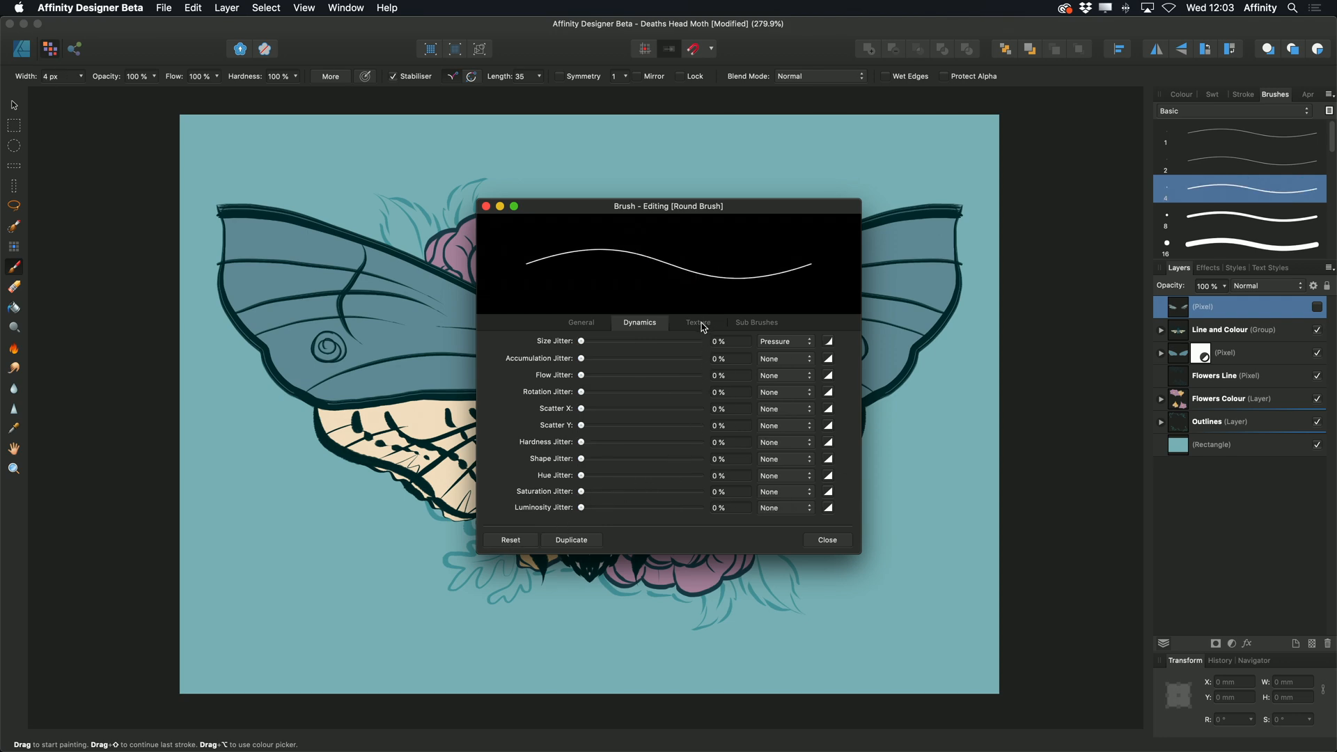
pyautogui.click(698, 323)
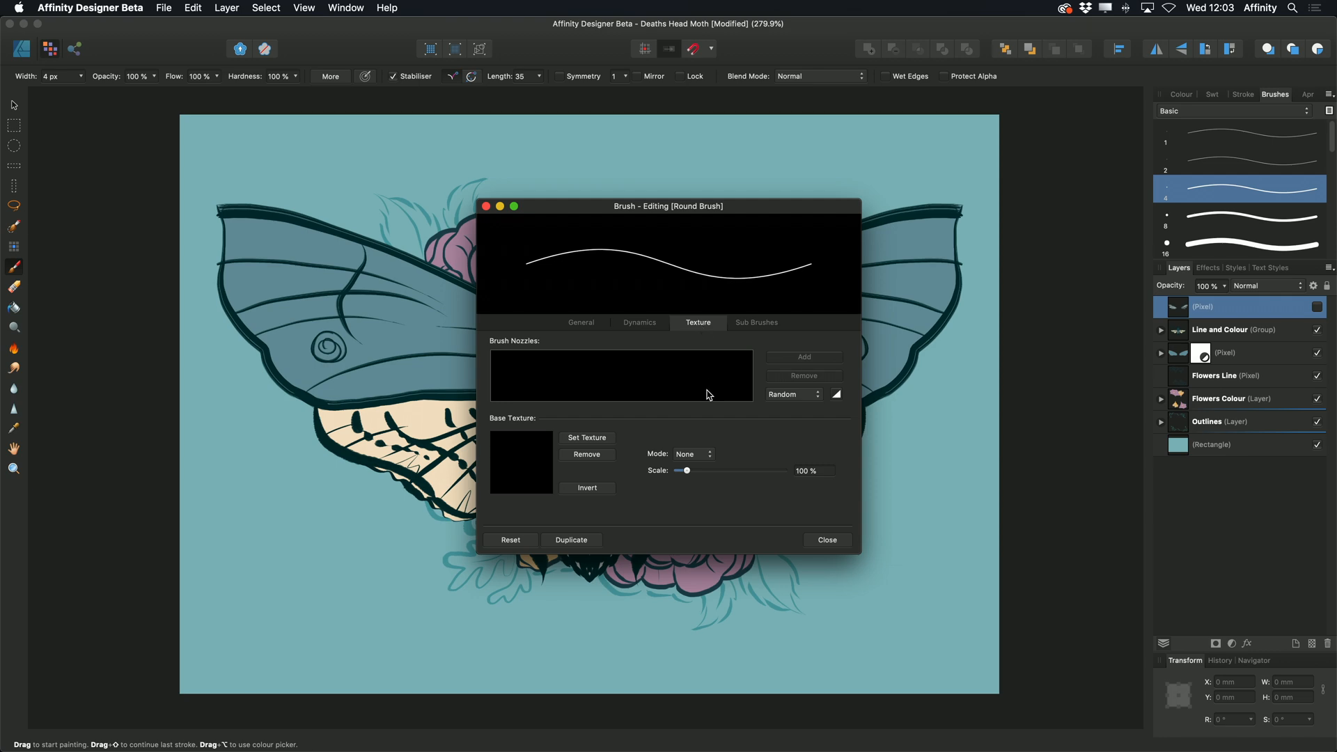
pyautogui.moveTo(780, 500)
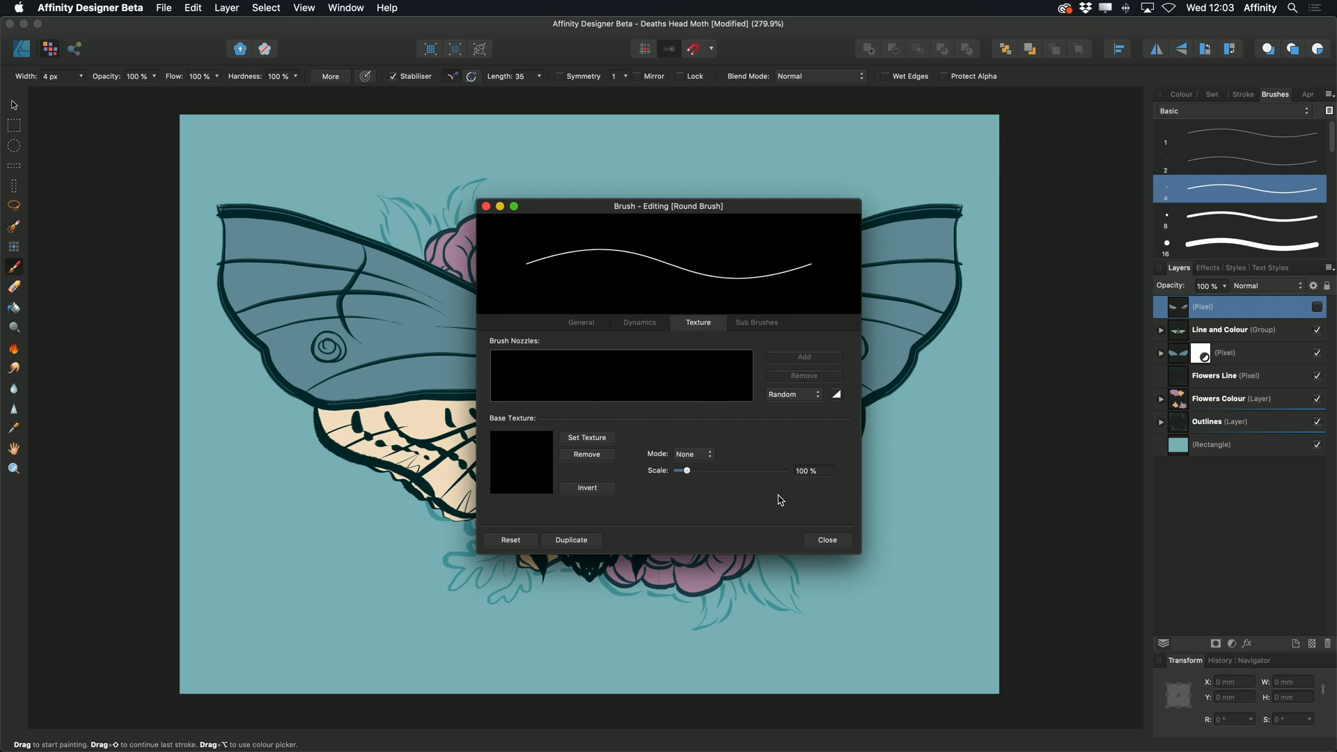
pyautogui.click(827, 540)
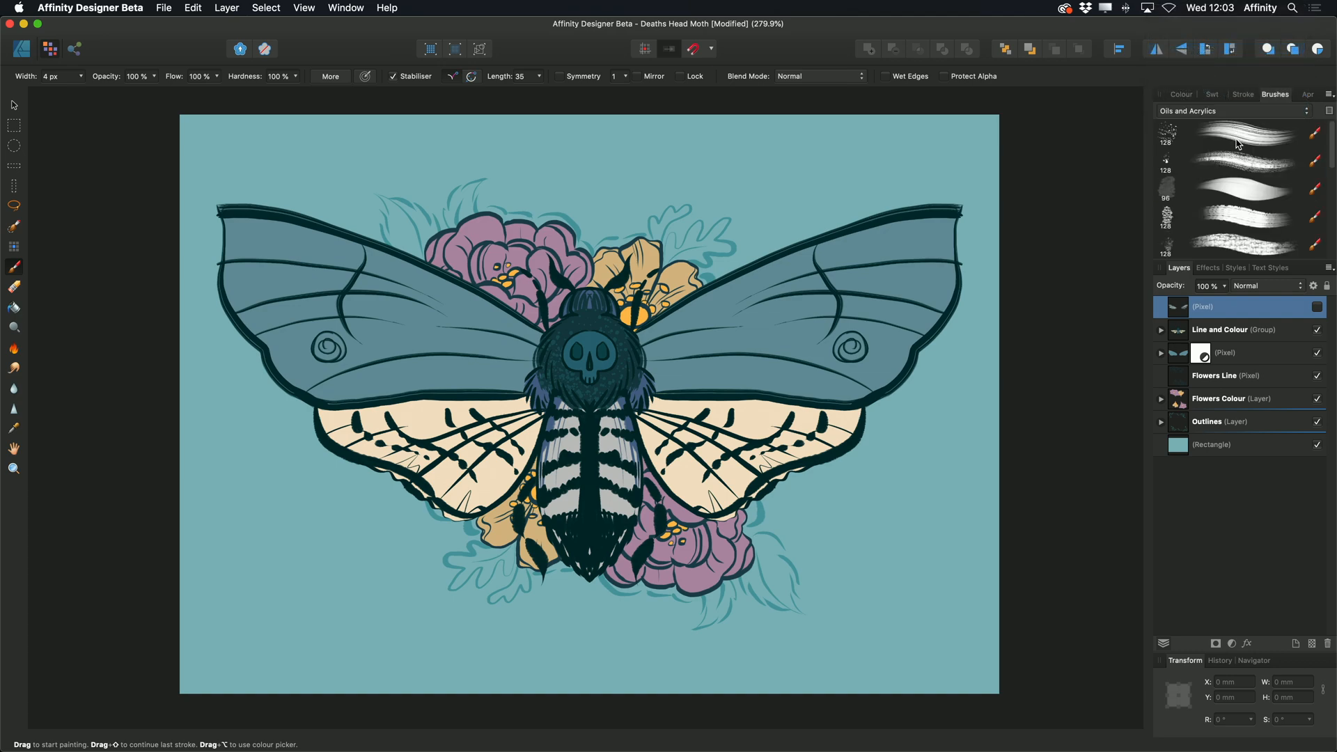
# - Load Medium Fibers Oil into the Brush editor, showing its three nozzle textures
pyautogui.click(1240, 162)
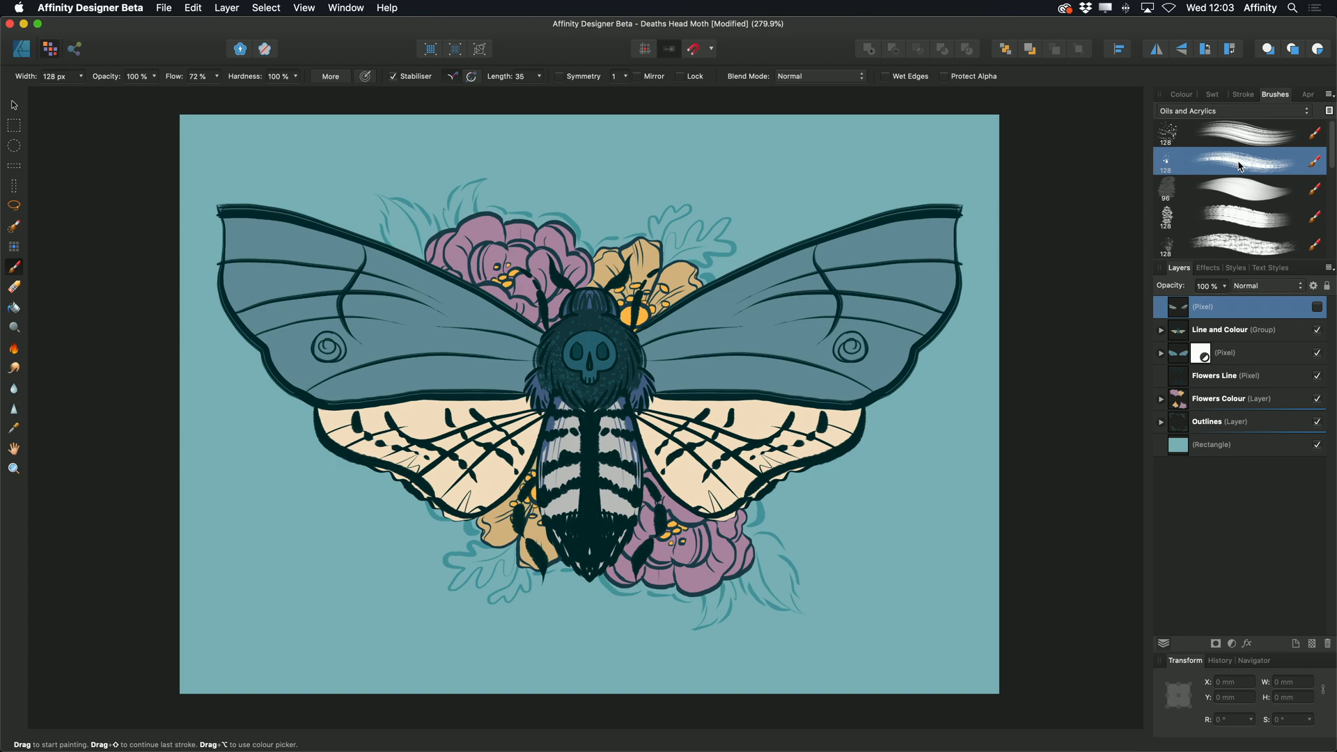
pyautogui.doubleClick(1239, 162)
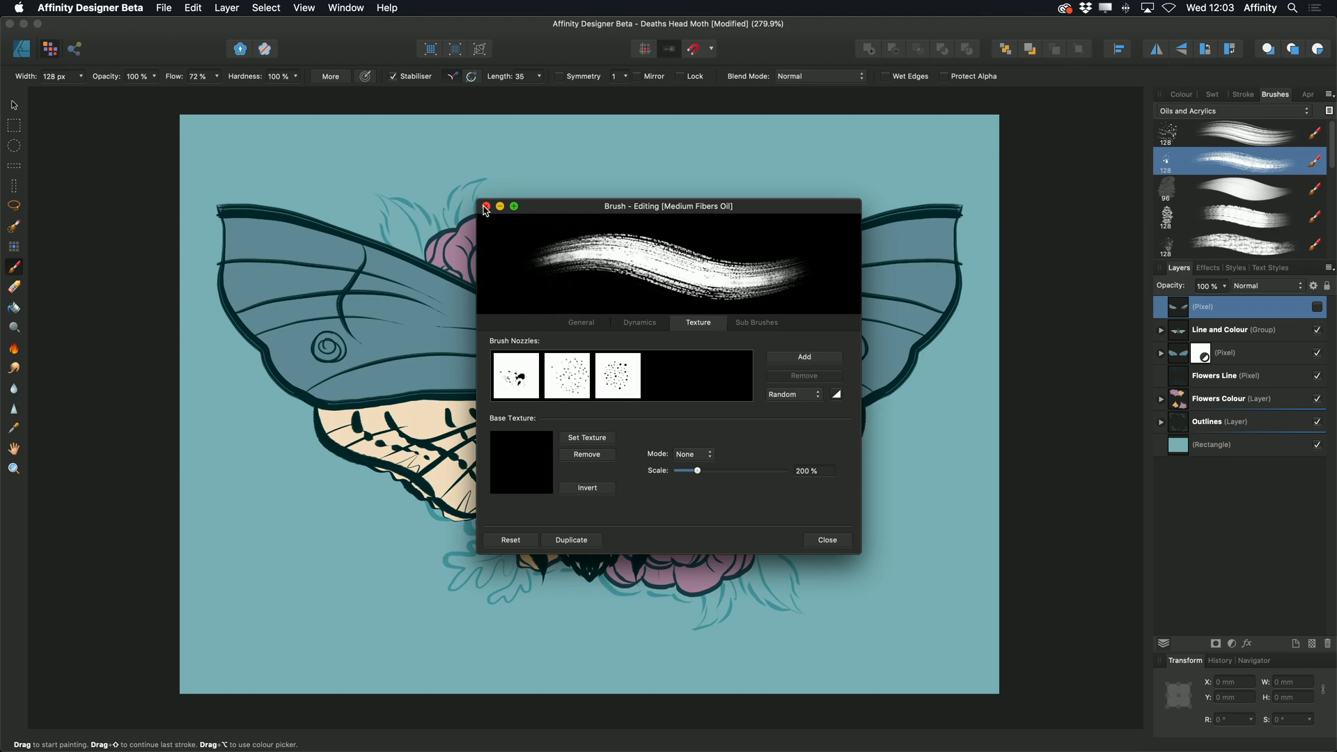
# - Swap the editor to Dense Oil Textured and show its empty Sub Brushes list
pyautogui.click(487, 206)
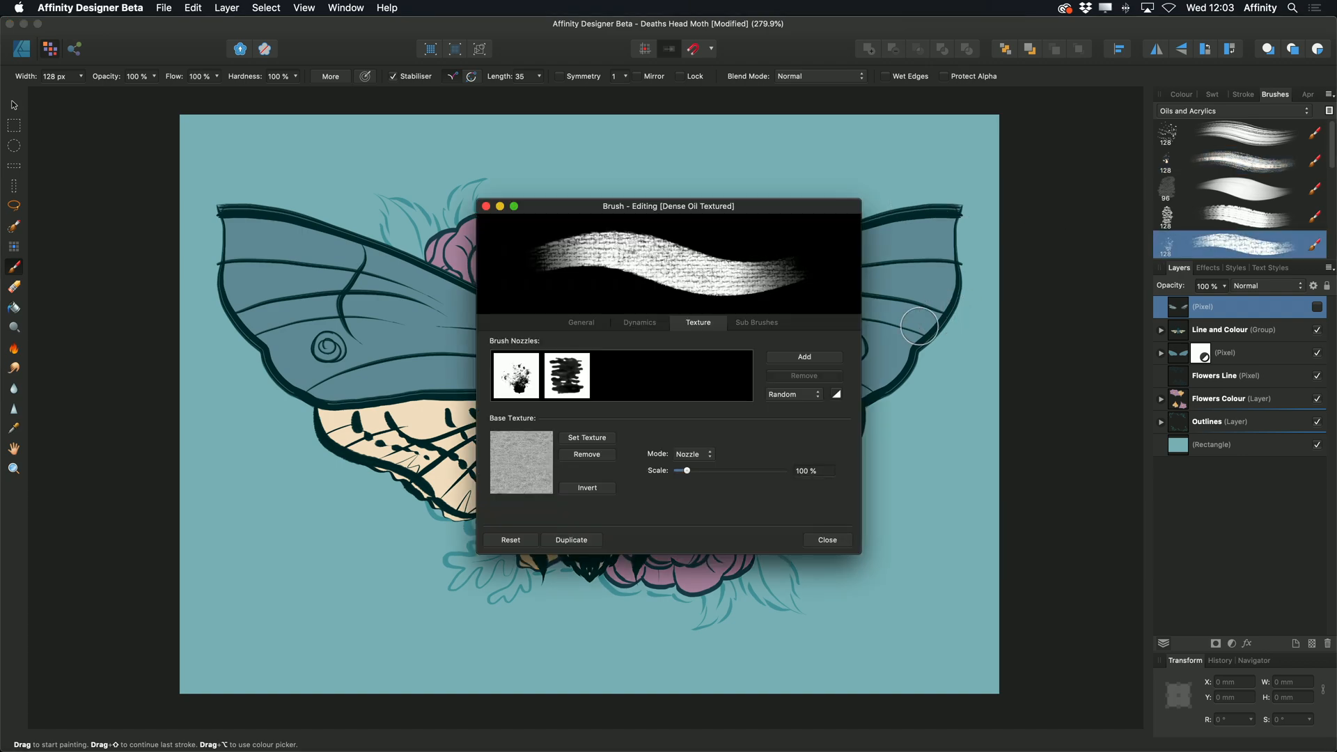
pyautogui.moveTo(511, 500)
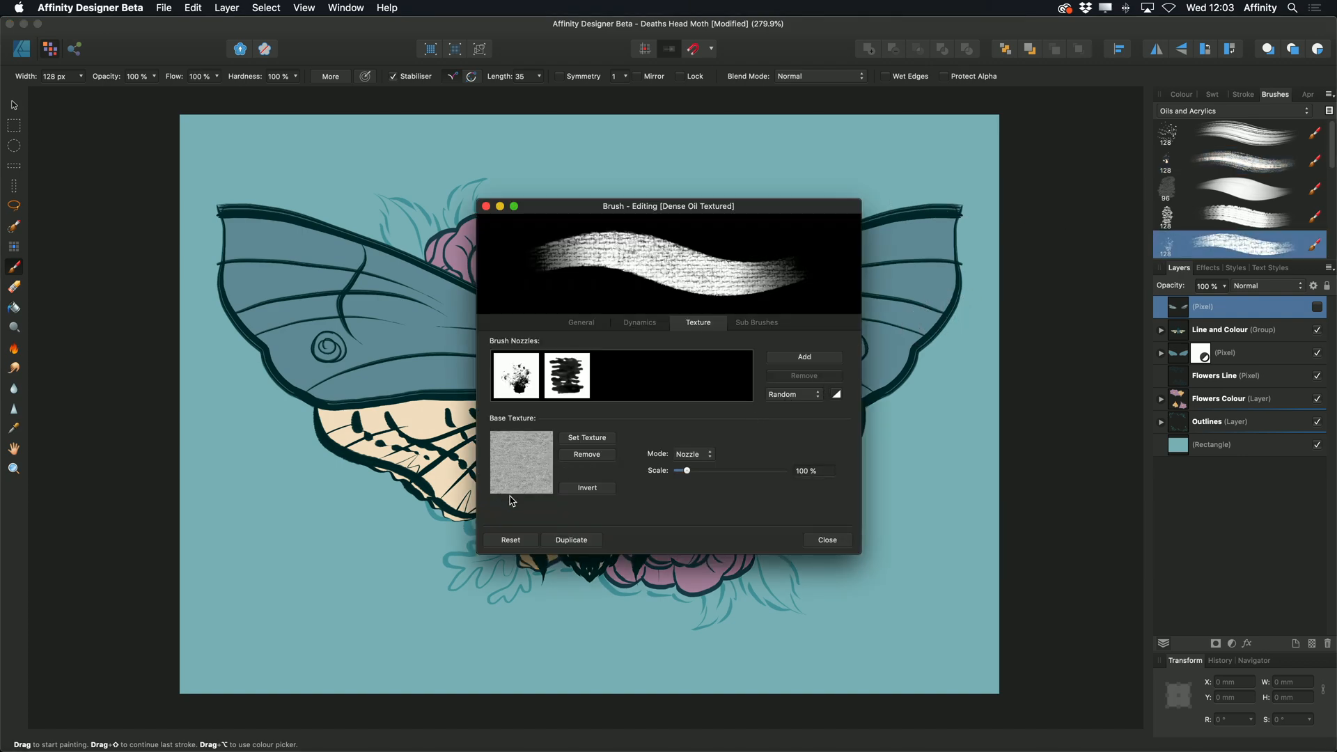
pyautogui.moveTo(753, 344)
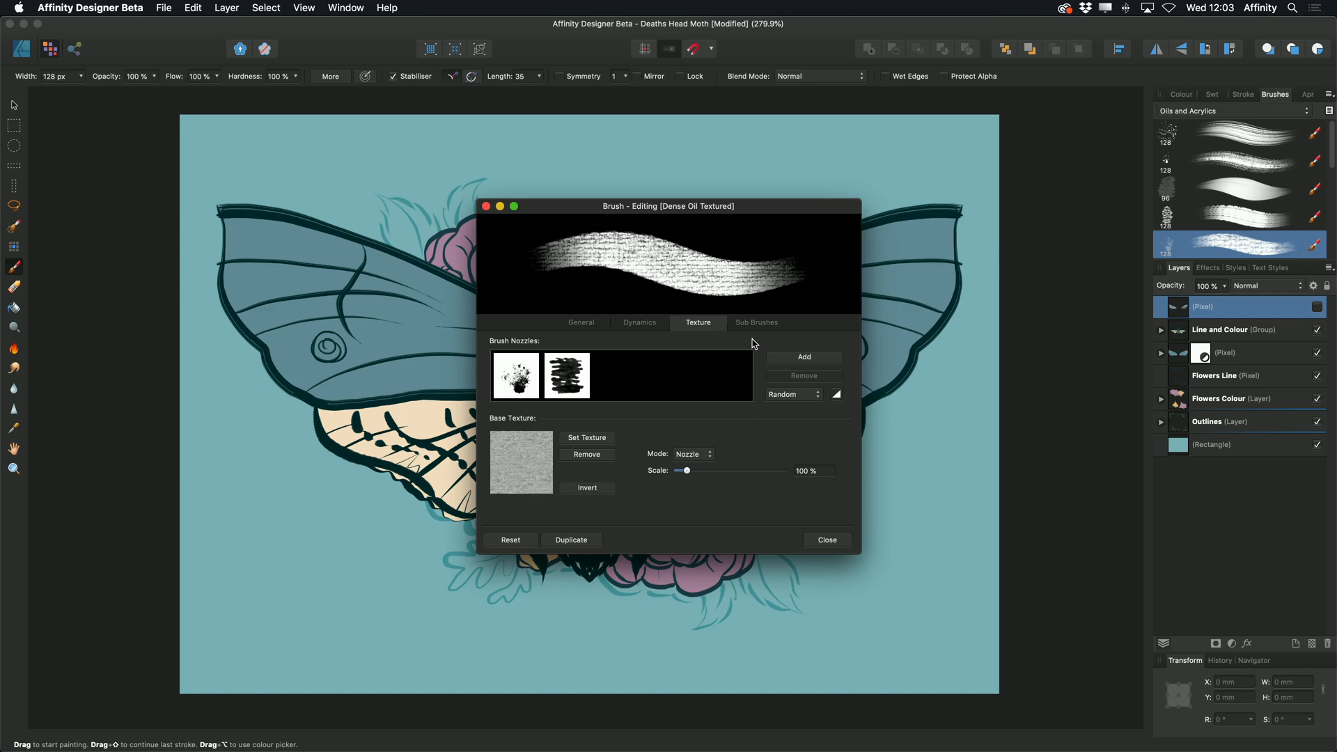
pyautogui.click(756, 324)
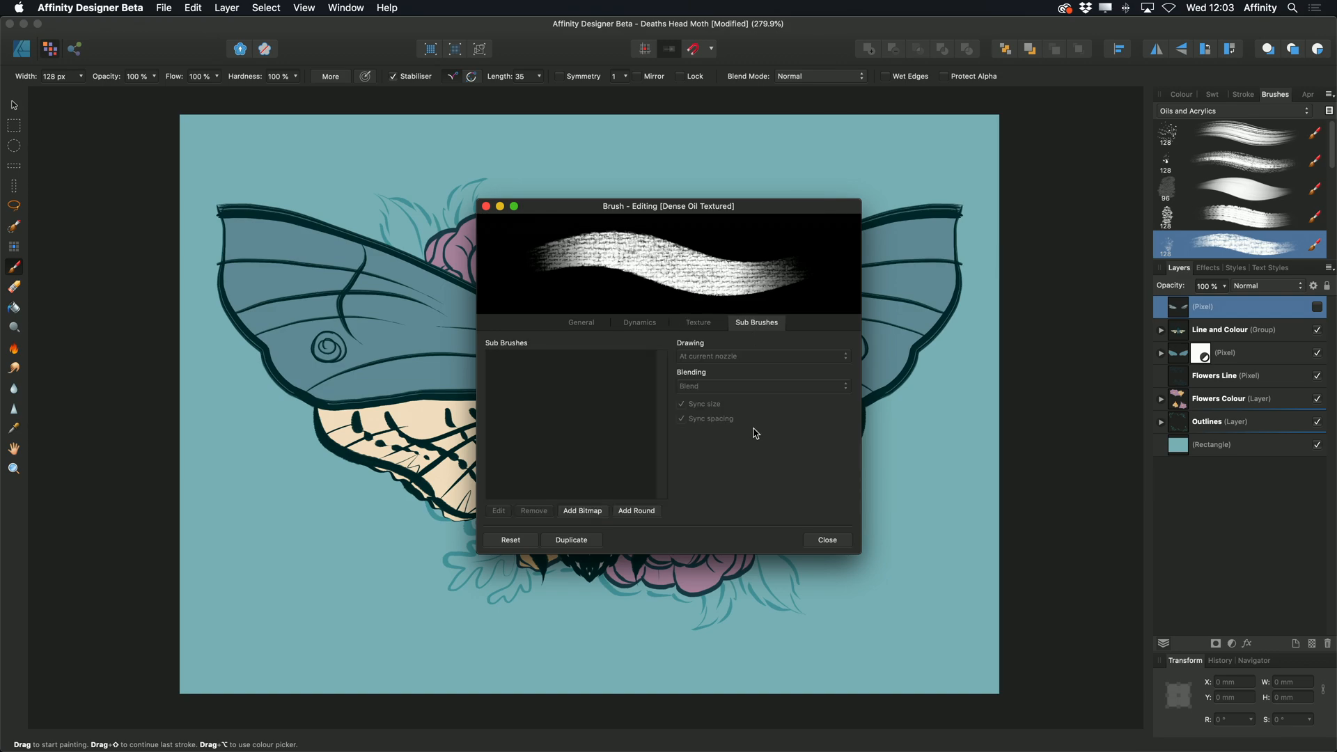
pyautogui.moveTo(752, 432)
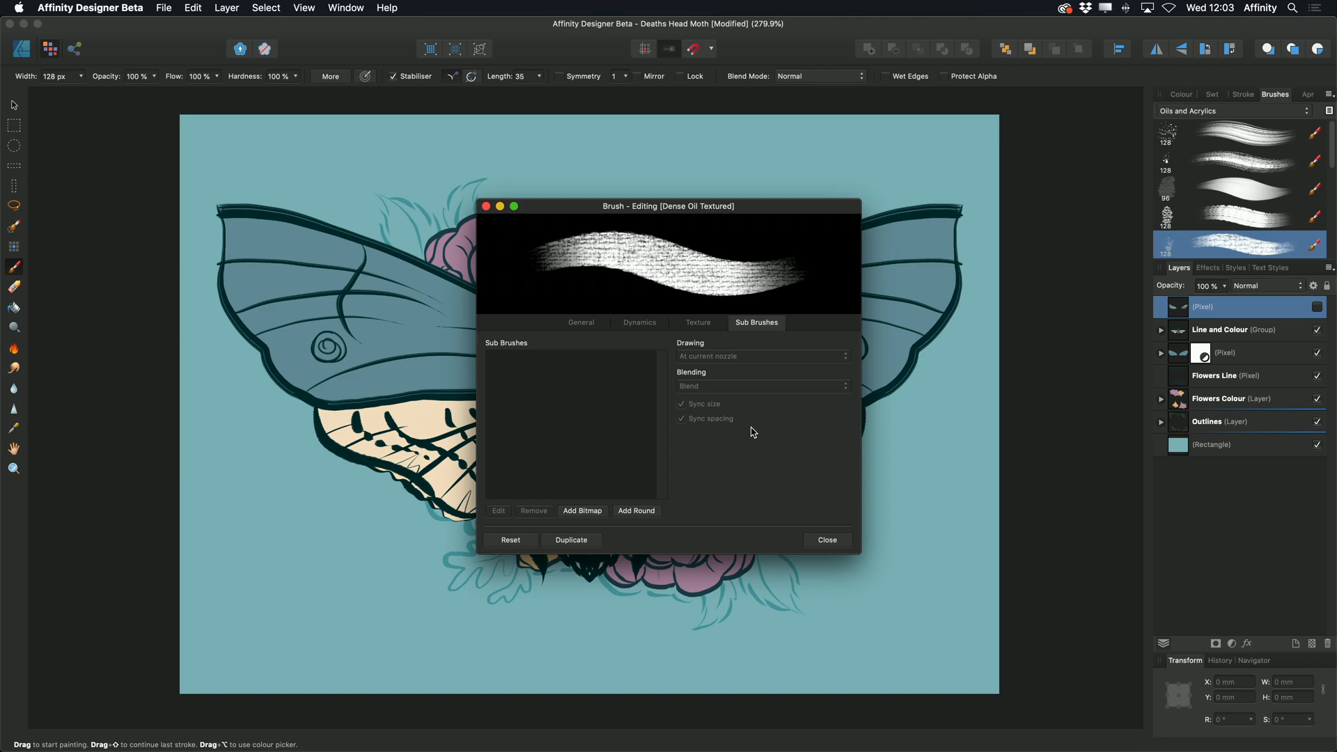